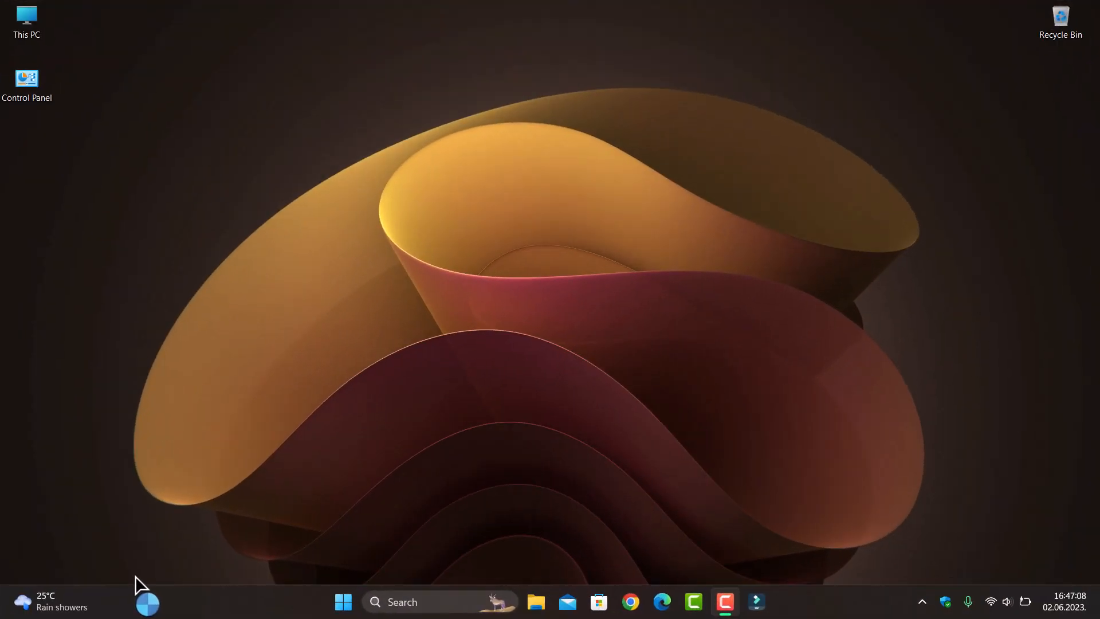
pyautogui.moveTo(146, 565)
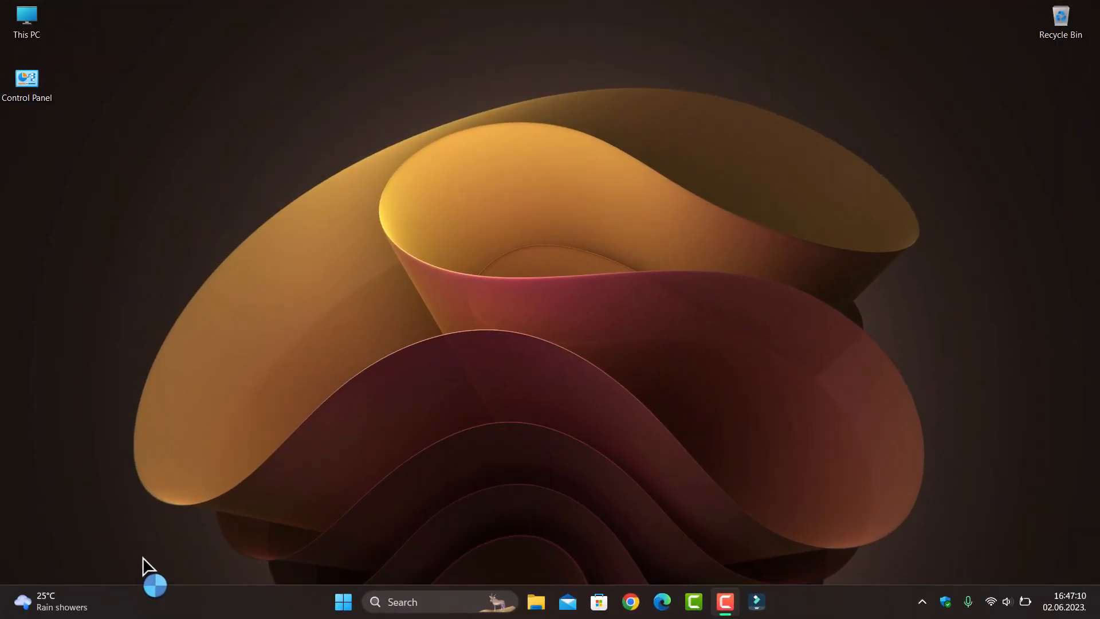
pyautogui.moveTo(155, 546)
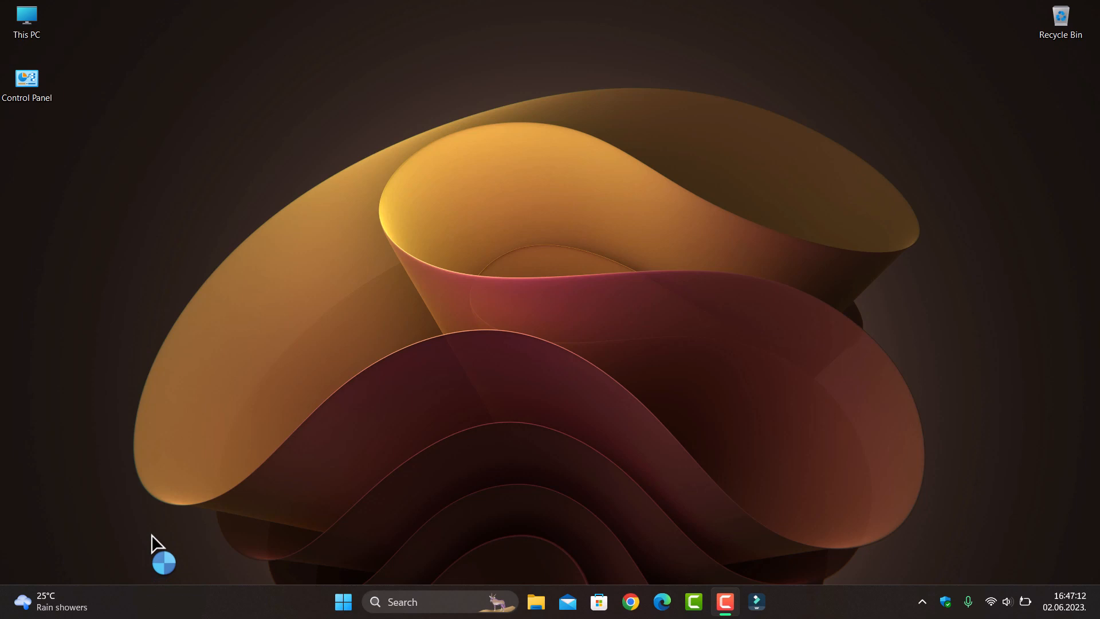
pyautogui.moveTo(166, 515)
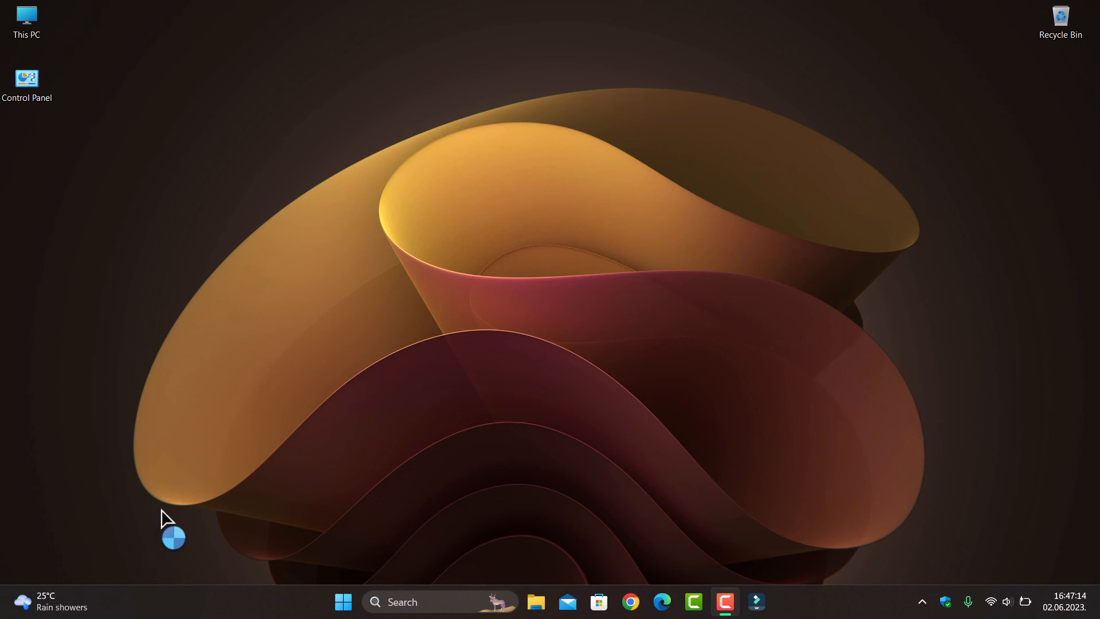
pyautogui.moveTo(176, 490)
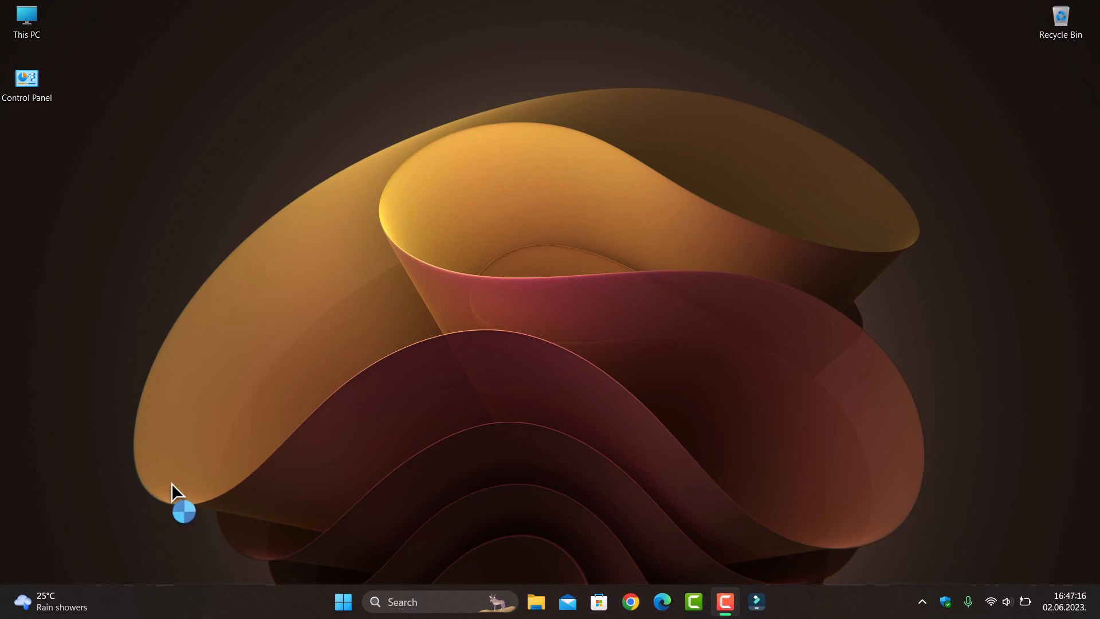
pyautogui.moveTo(186, 463)
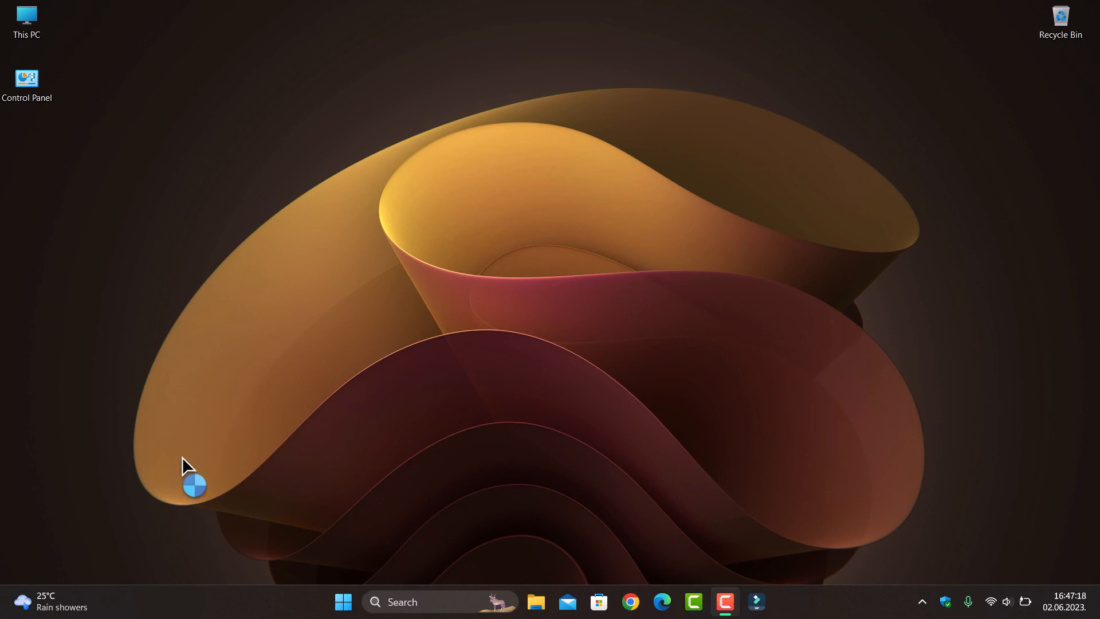
pyautogui.moveTo(195, 437)
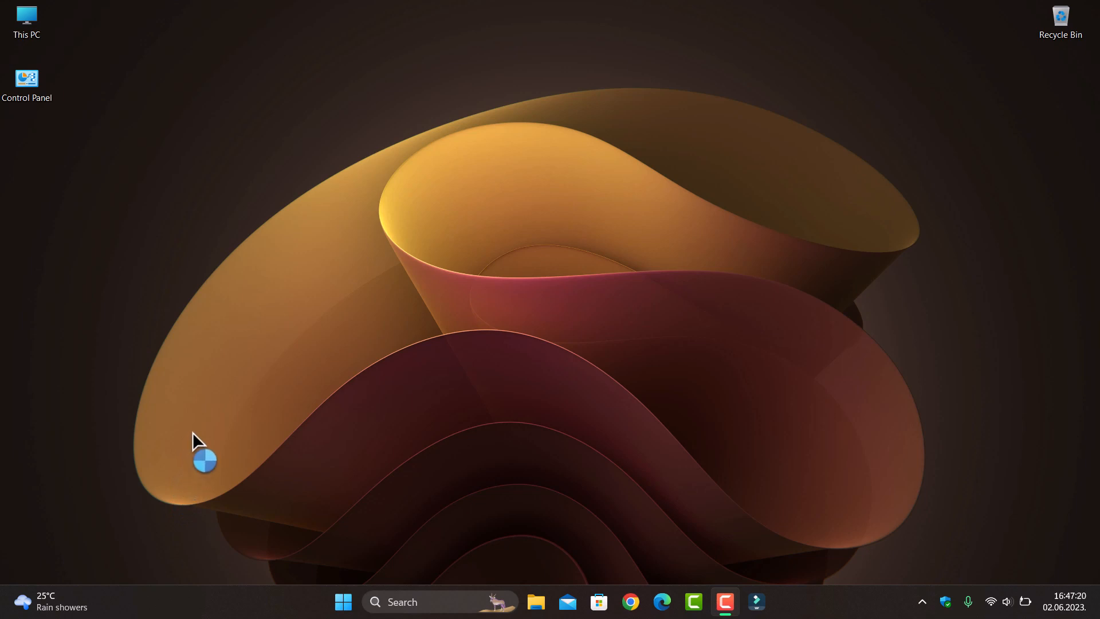
pyautogui.moveTo(204, 417)
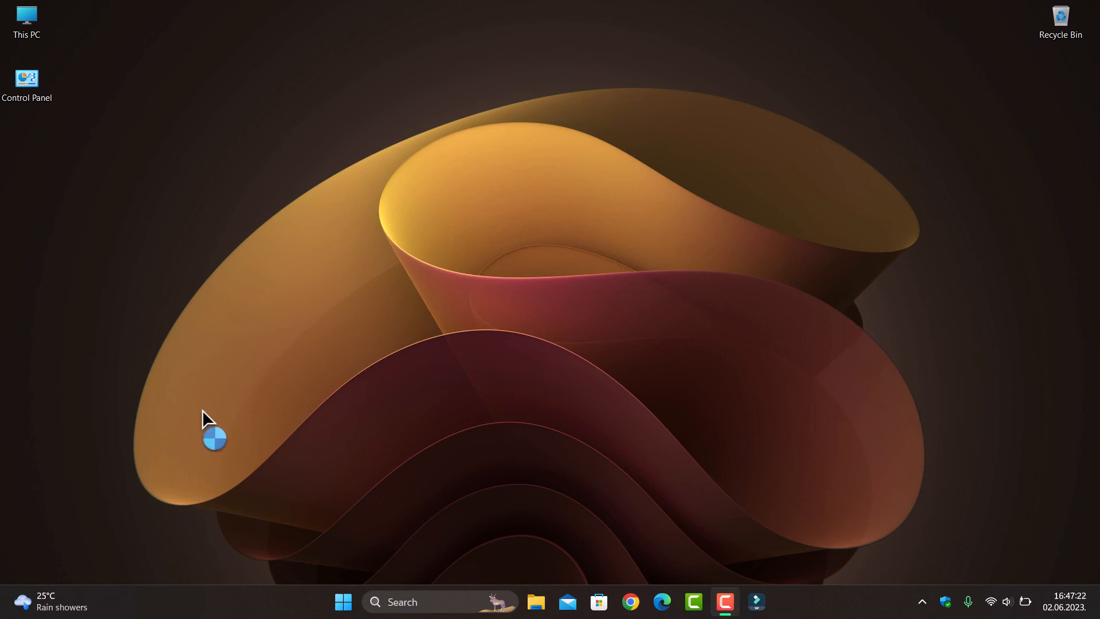
pyautogui.moveTo(214, 399)
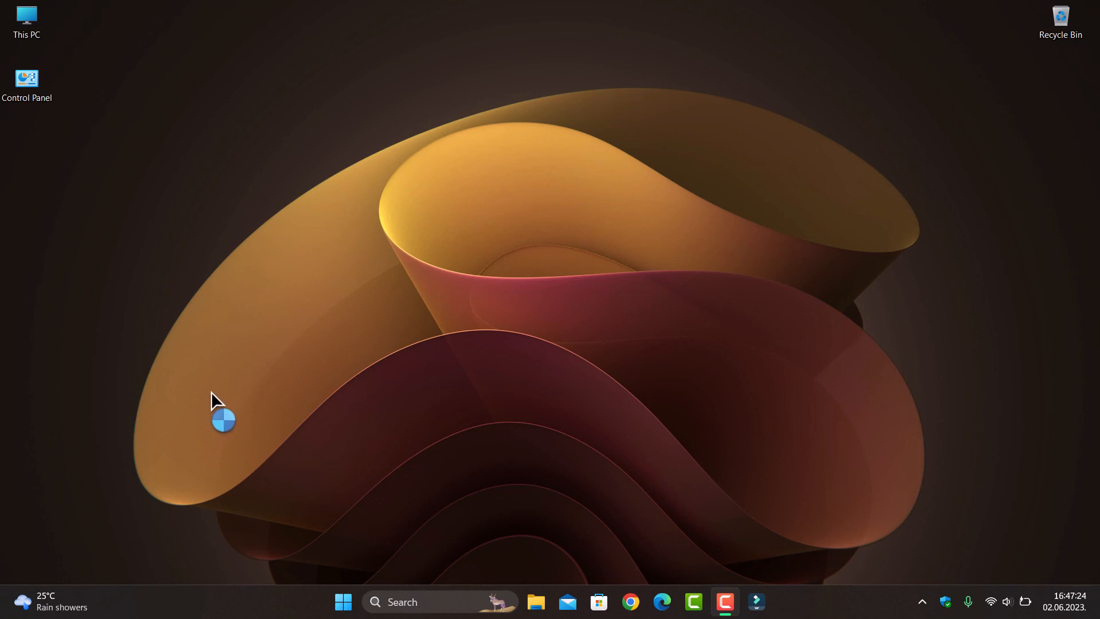
pyautogui.moveTo(1002, 6)
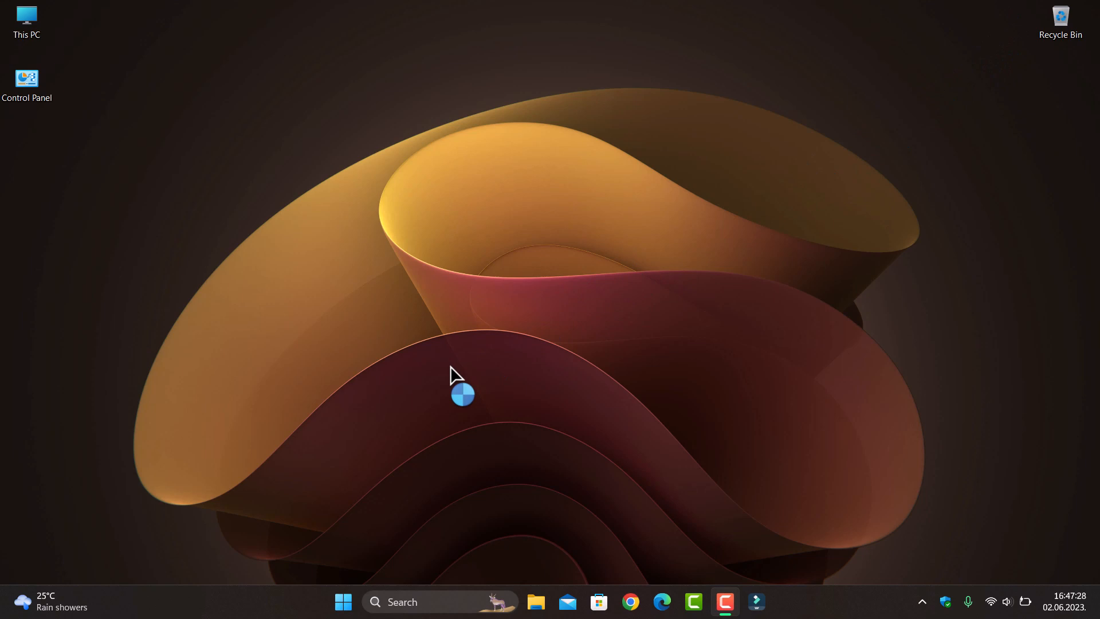
pyautogui.moveTo(619, 541)
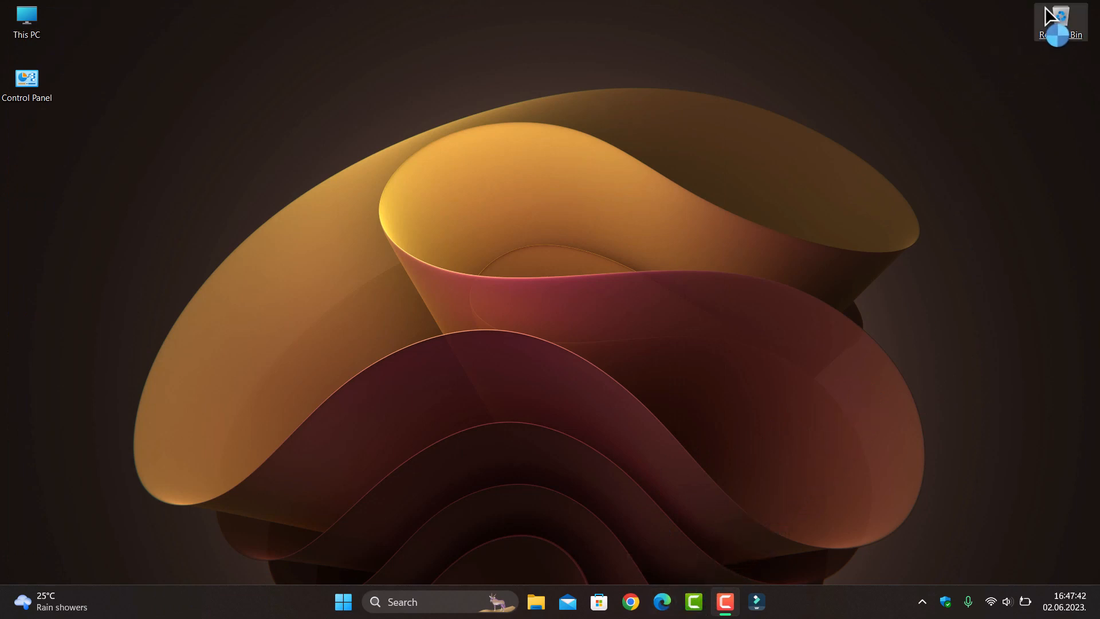
pyautogui.moveTo(1024, 32)
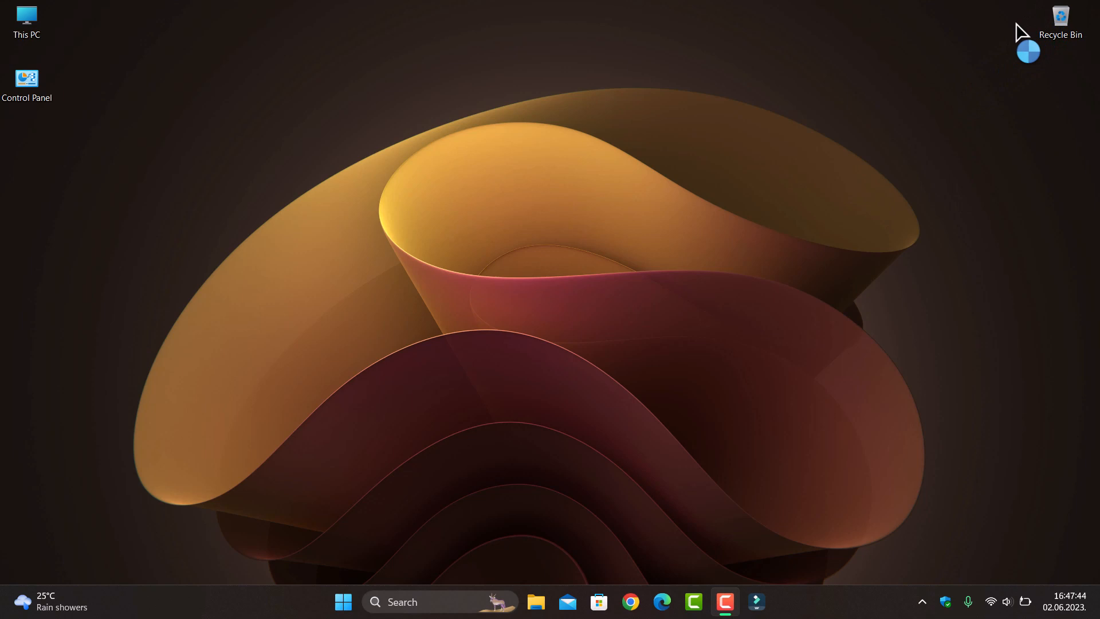
pyautogui.moveTo(983, 52)
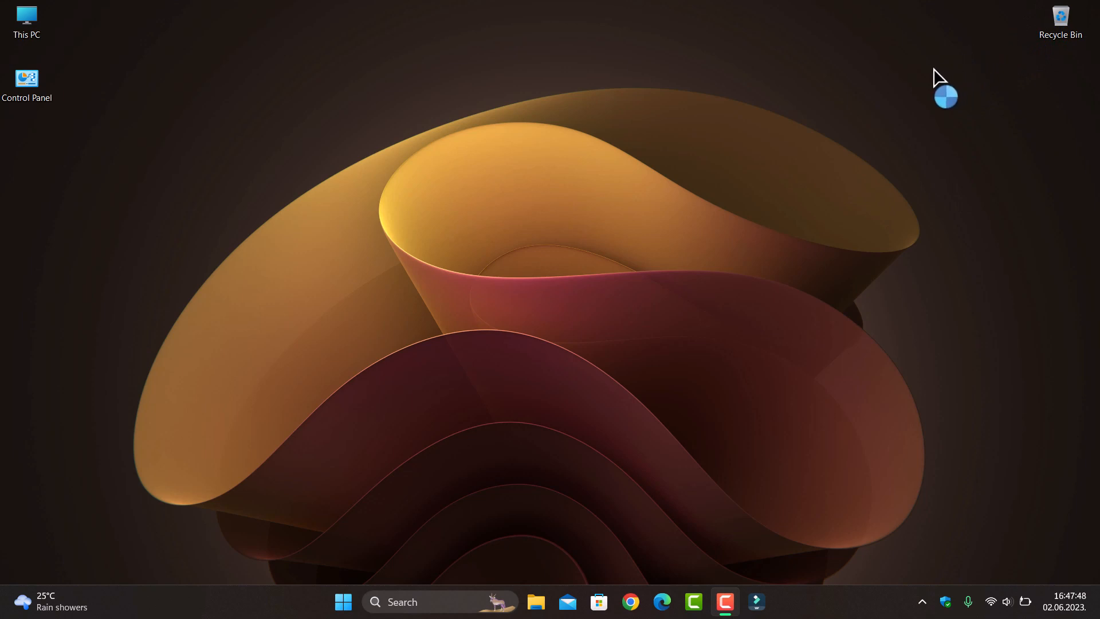
pyautogui.moveTo(894, 102)
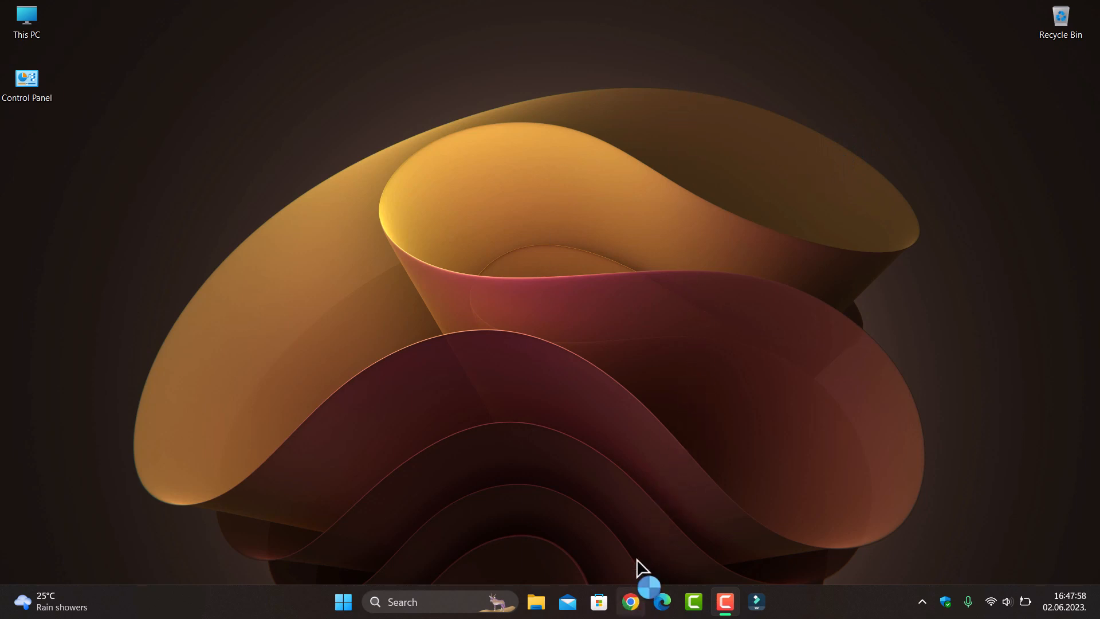
# Launch Chrome and rerun the Google search for 'revo uninstaller pro' in a new tab.
pyautogui.click(630, 601)
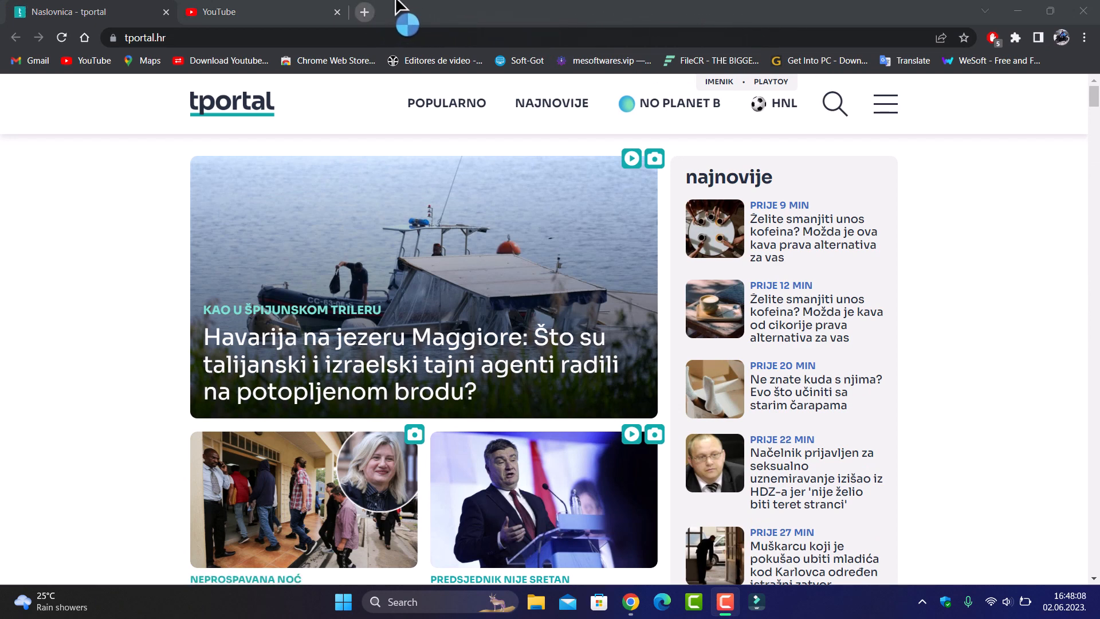
pyautogui.click(363, 11)
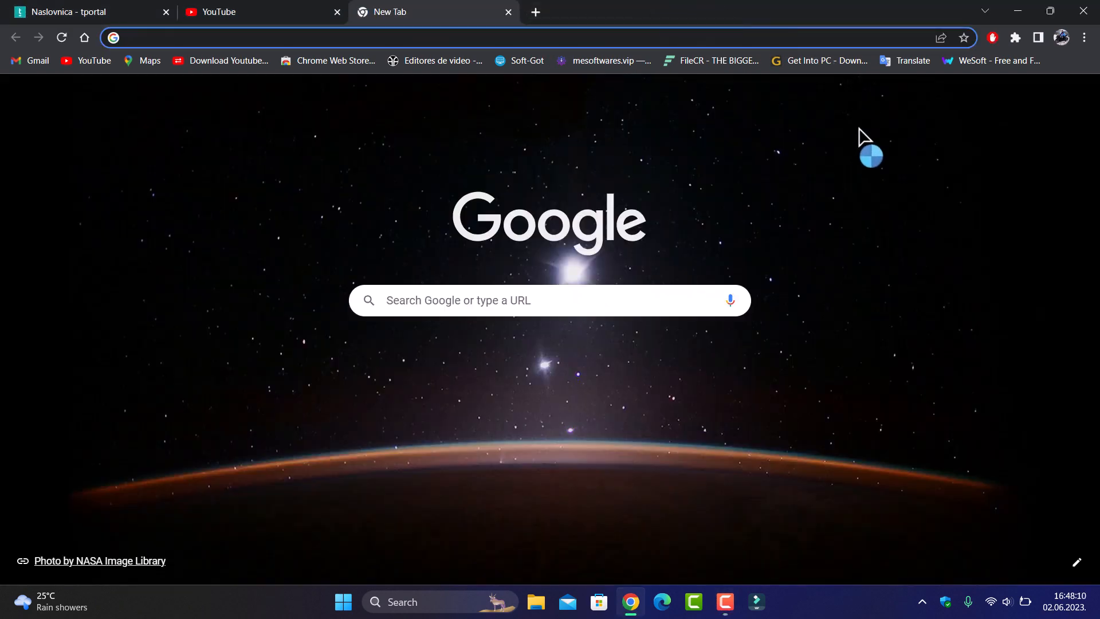
pyautogui.click(486, 300)
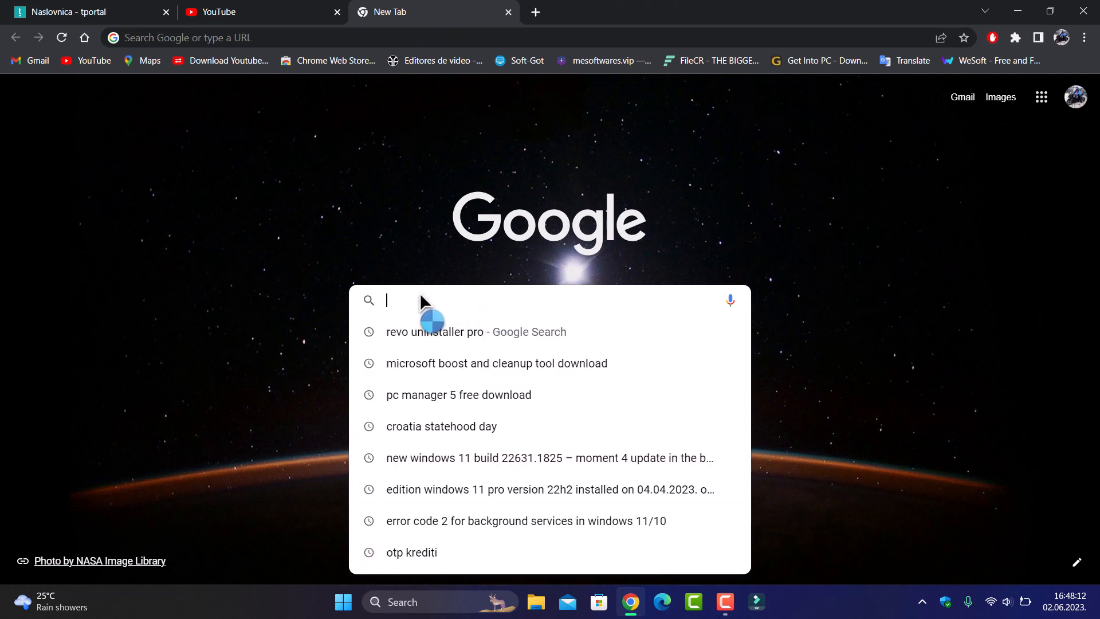
pyautogui.click(436, 332)
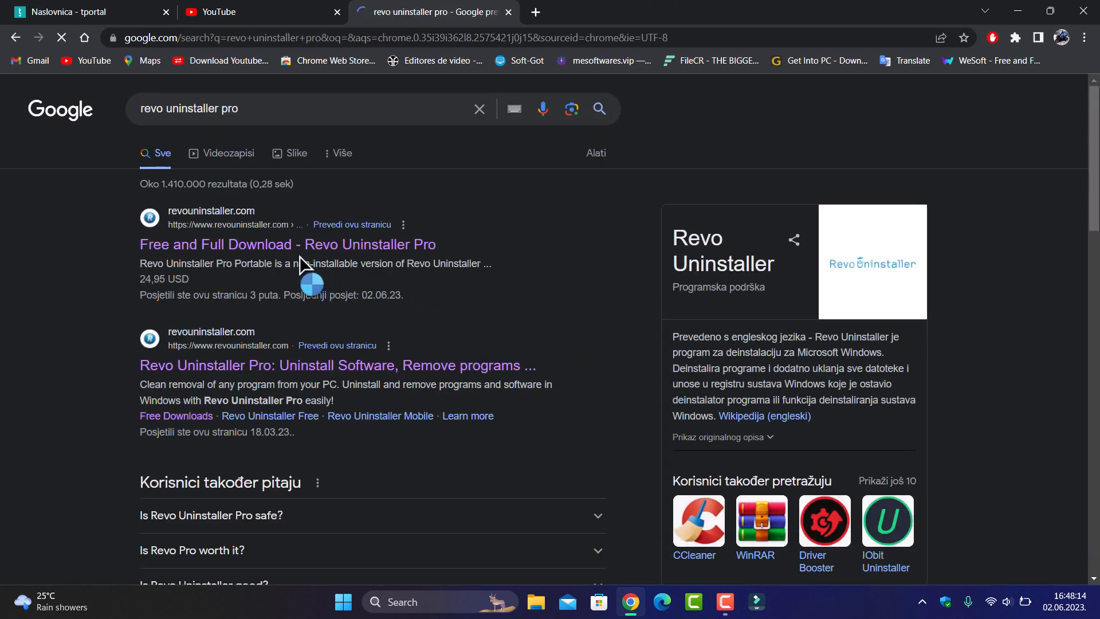
# Open the 'Download Revo Uninstaller Free' result from revouninstaller.com.
pyautogui.scroll(-3)
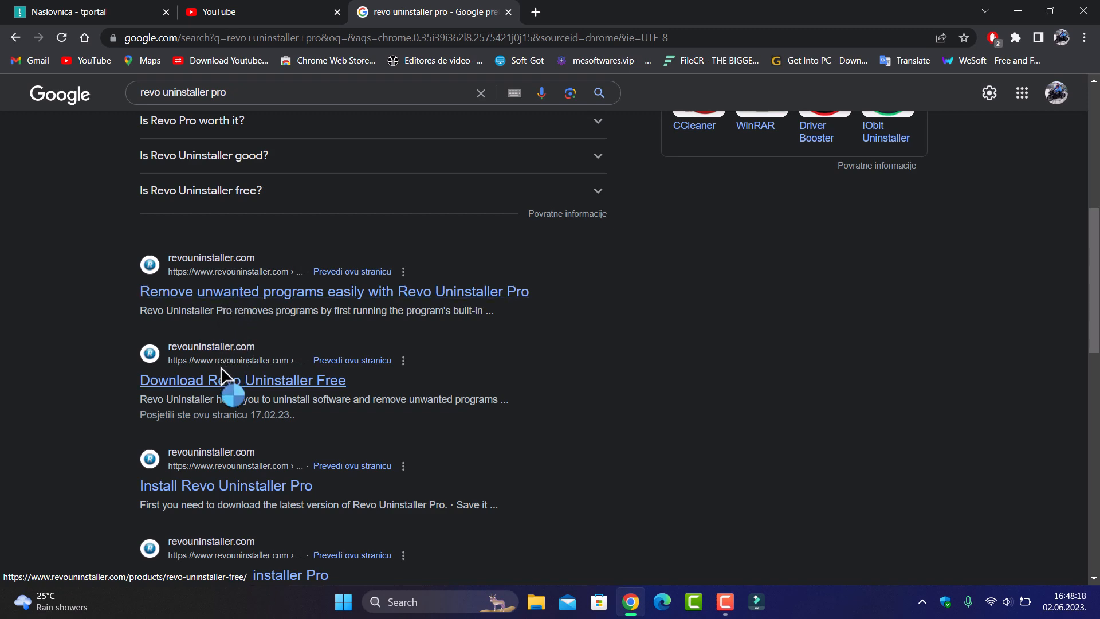
pyautogui.click(243, 380)
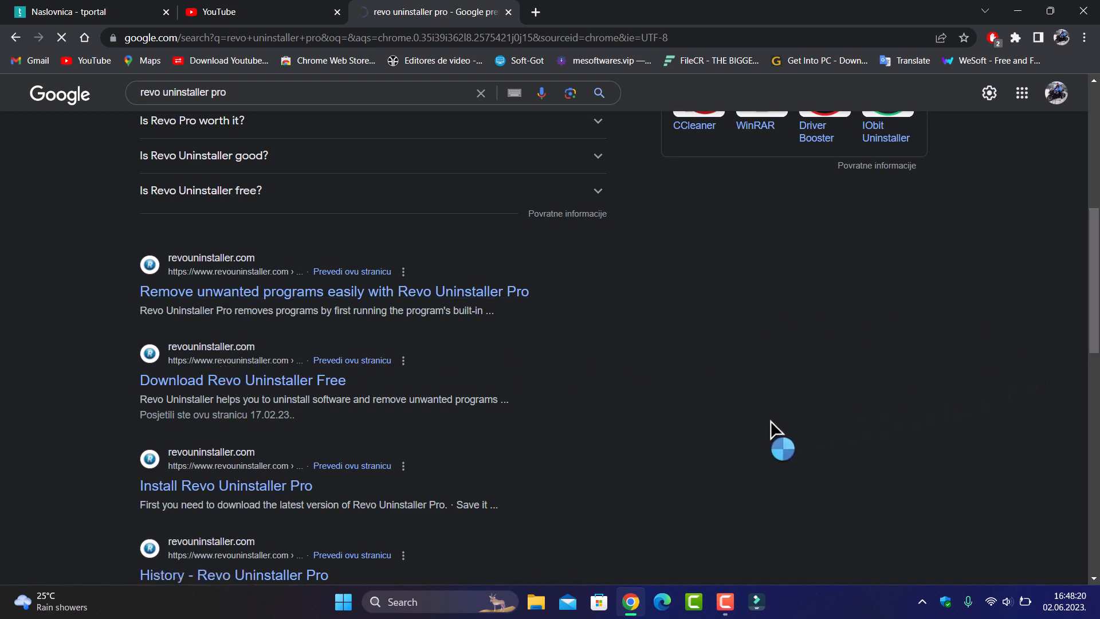
# Save the revosetup.exe installer into Downloads and close the Revo Uninstaller page.
pyautogui.click(243, 380)
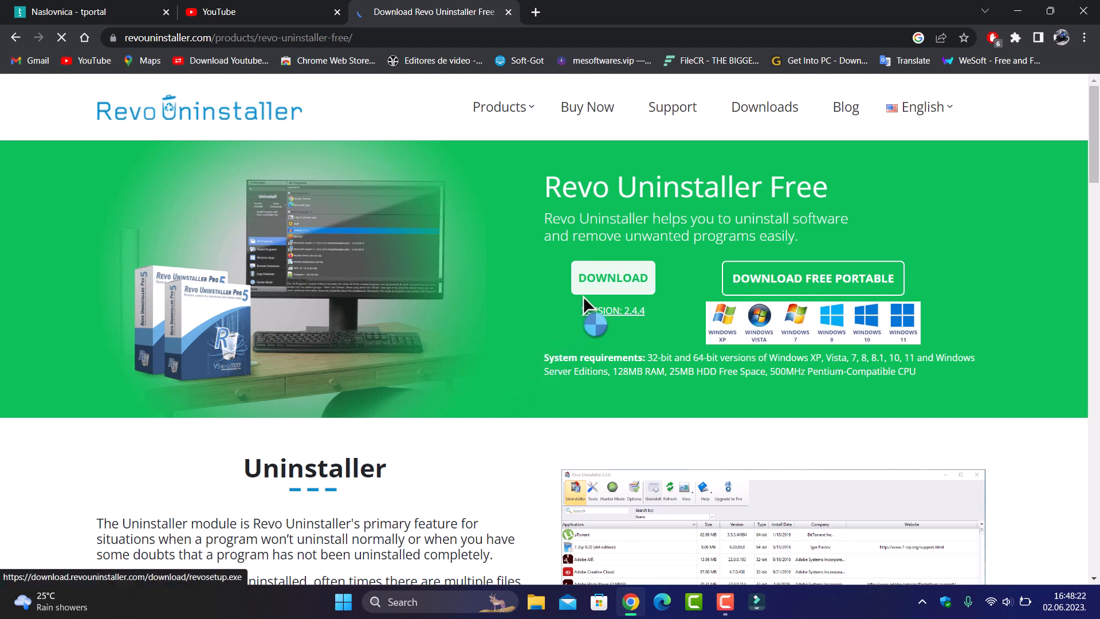
pyautogui.click(614, 277)
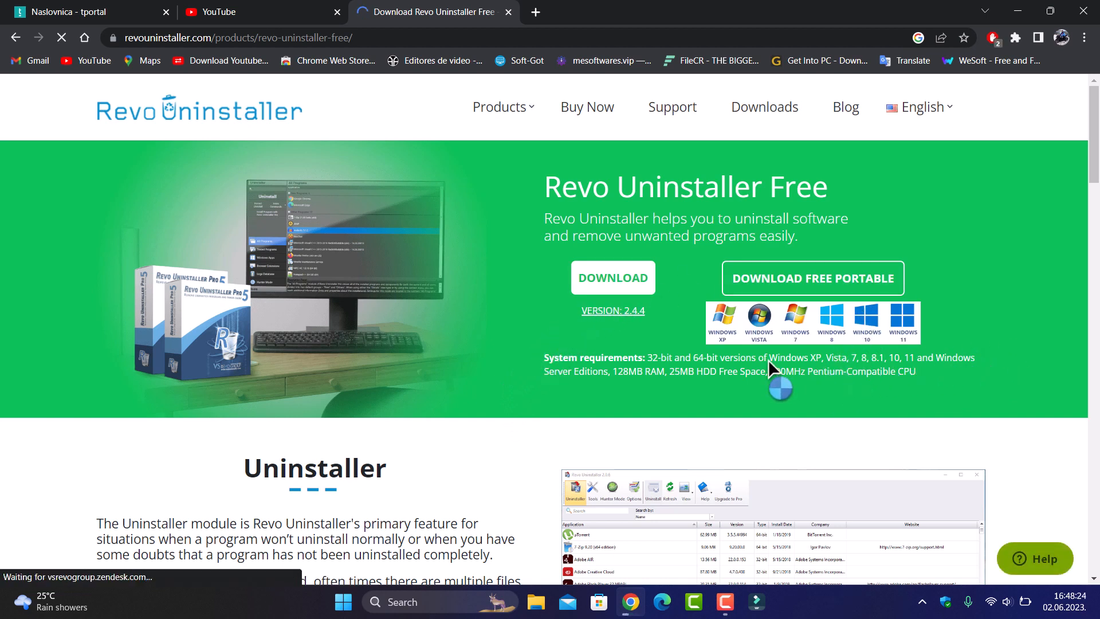
pyautogui.click(613, 277)
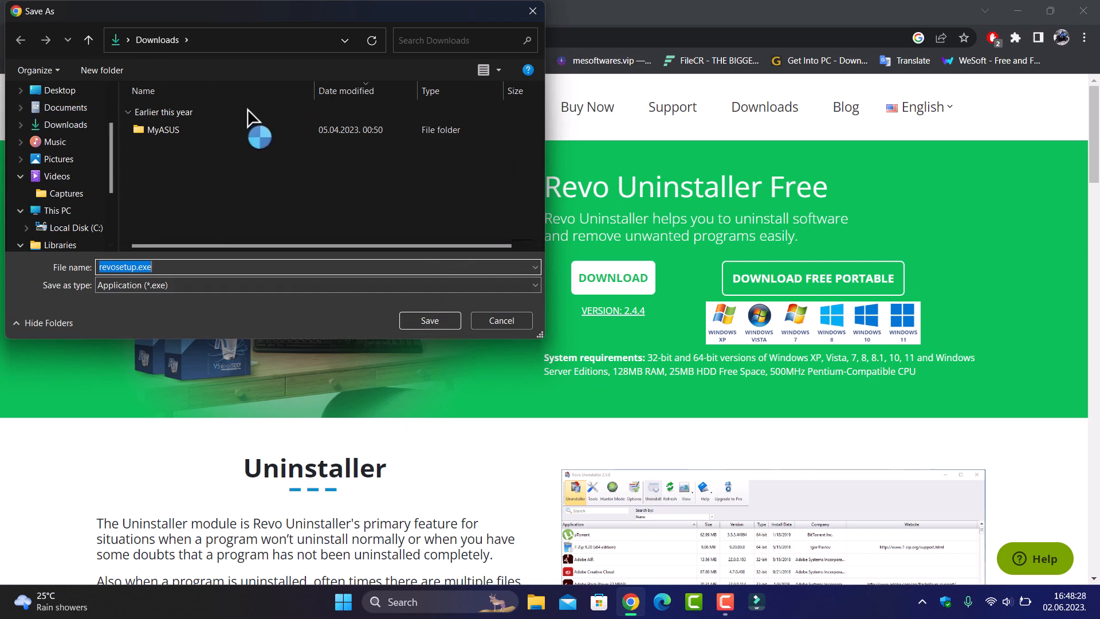
pyautogui.click(430, 321)
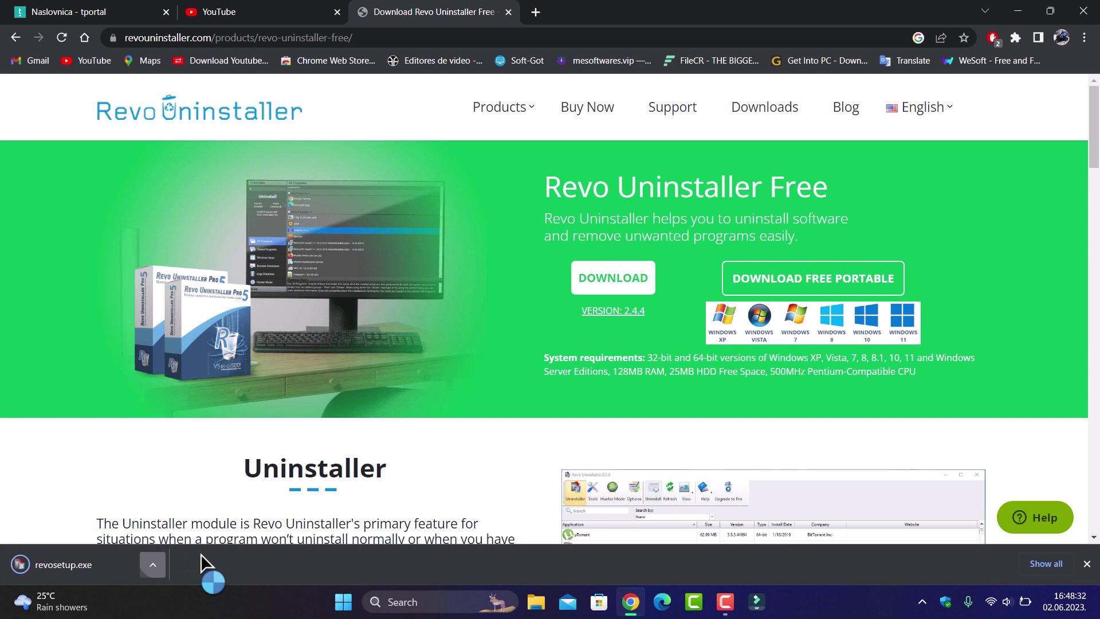
pyautogui.click(153, 564)
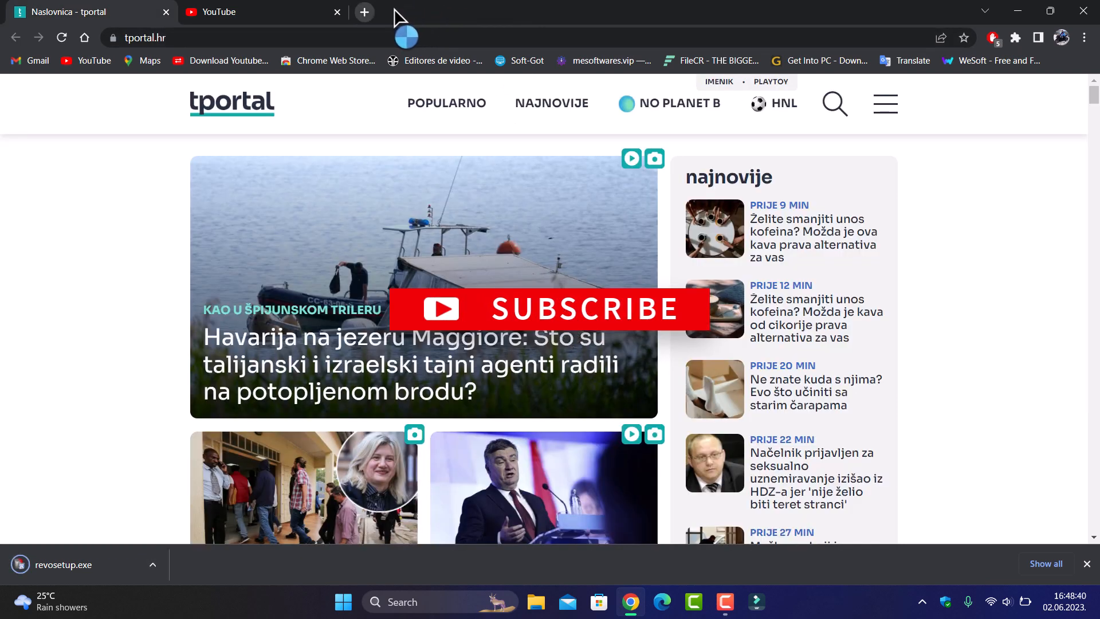
# Enter 'chrome flags' in a new tab's address bar so chrome://flags/ is suggested.
pyautogui.click(363, 12)
pyautogui.write('chrome')
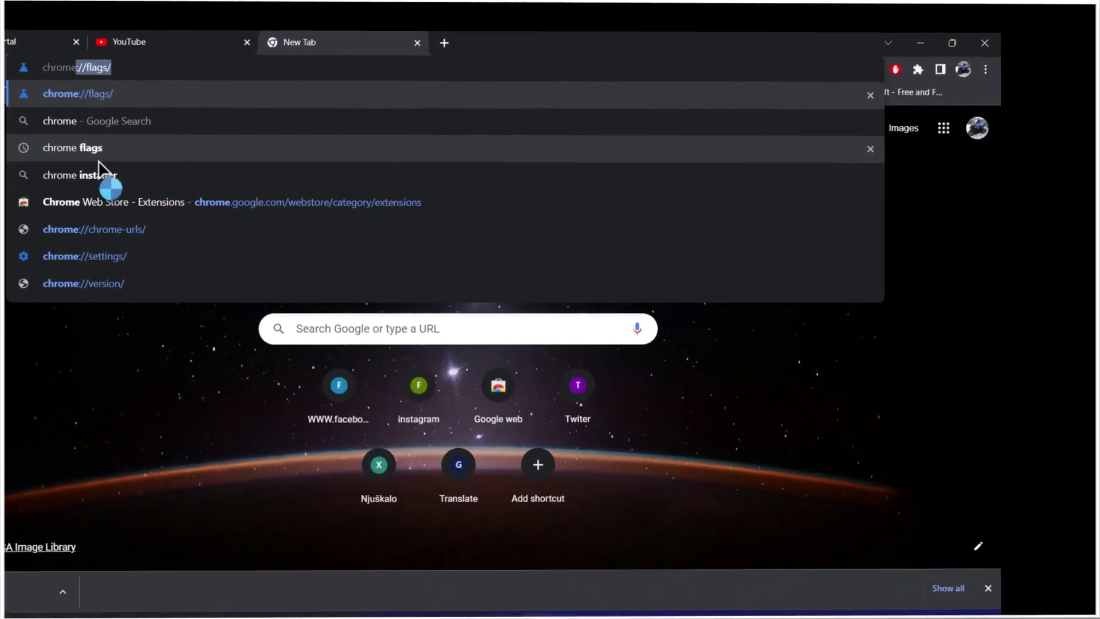
pyautogui.click(73, 147)
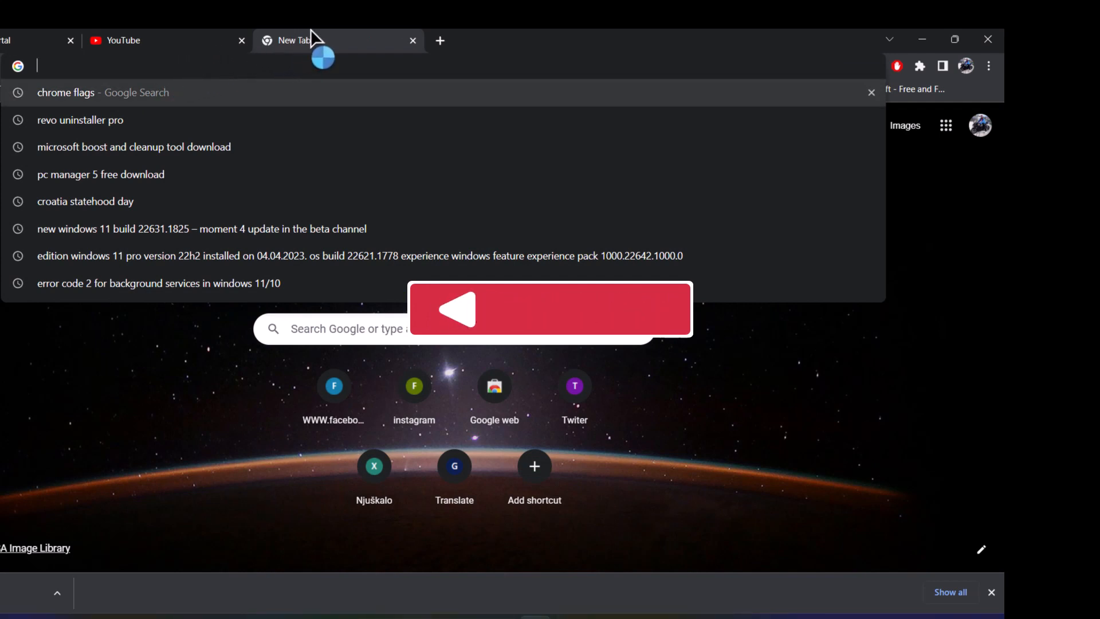
pyautogui.write('chrome flags')
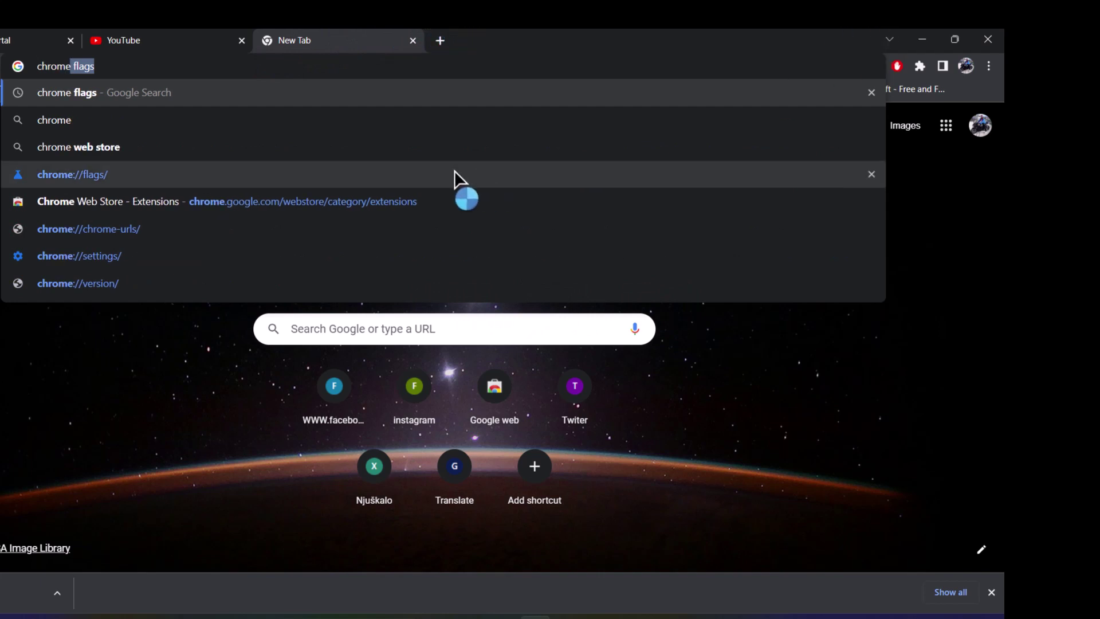
pyautogui.click(73, 174)
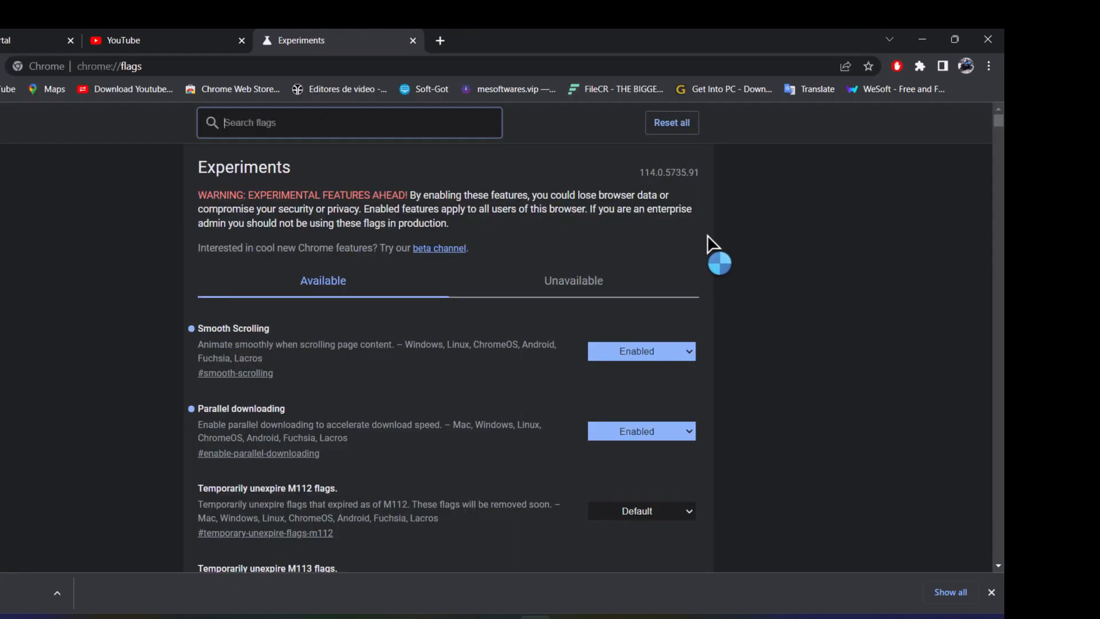
pyautogui.moveTo(204, 345)
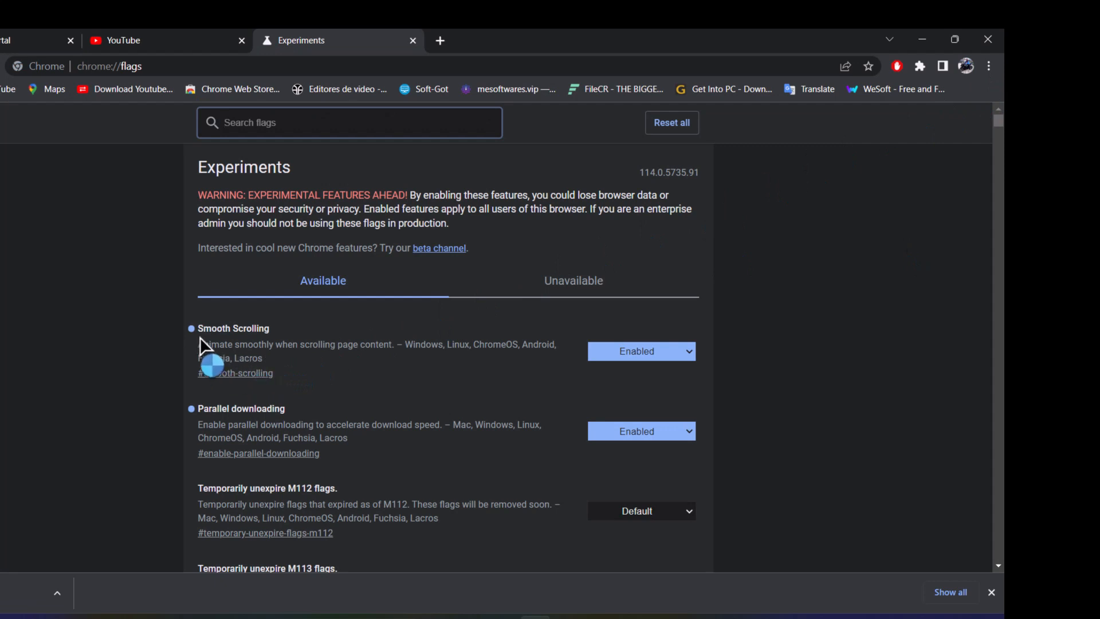
pyautogui.moveTo(241, 338)
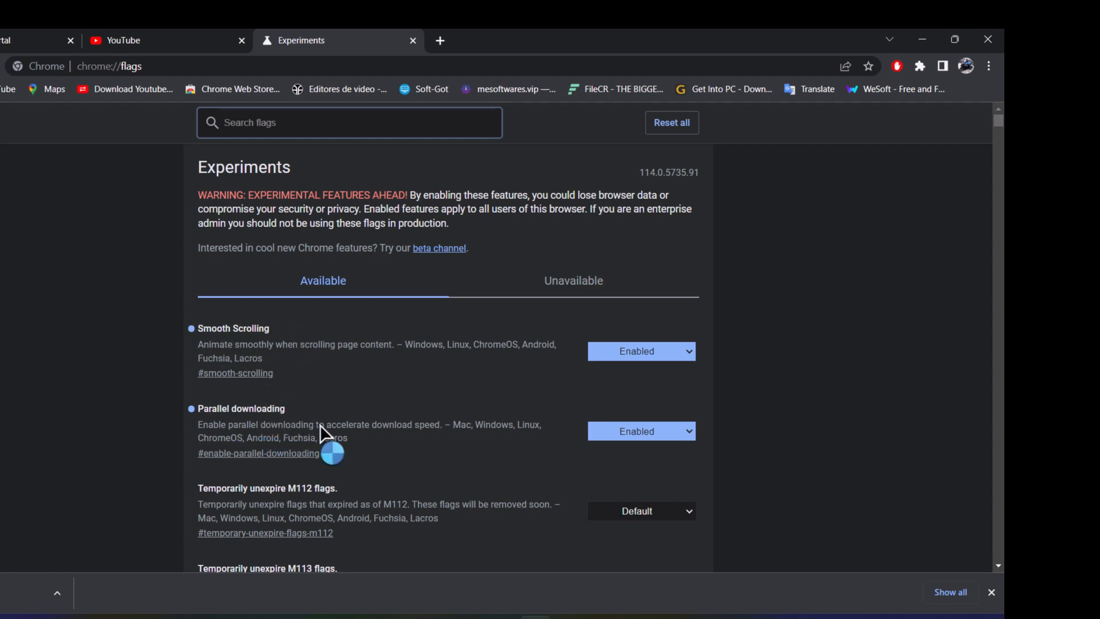
pyautogui.scroll(-3)
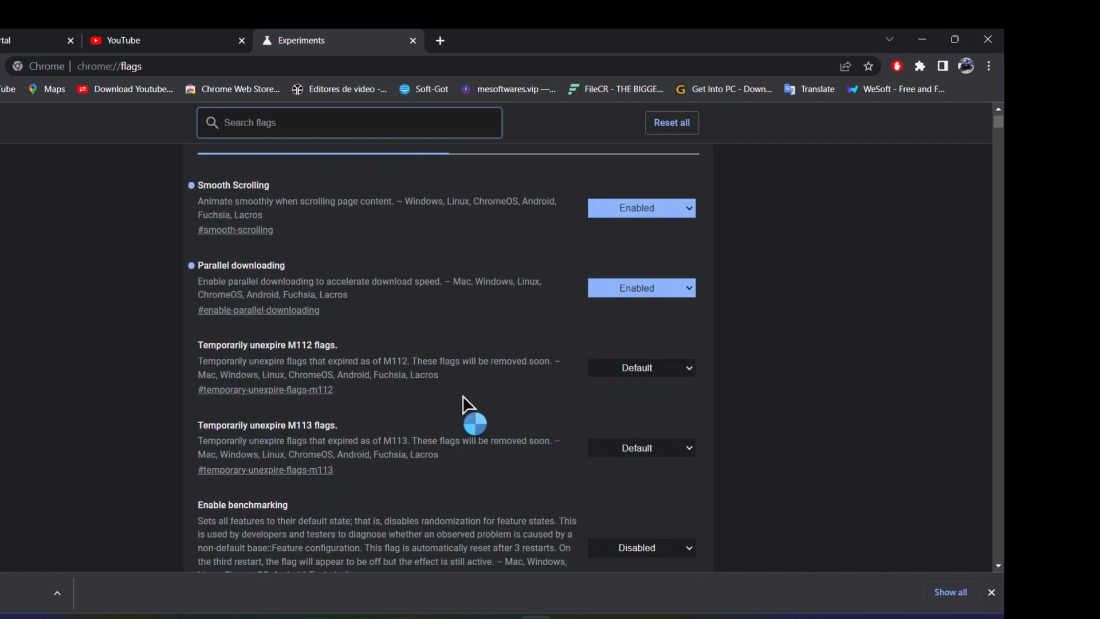
pyautogui.scroll(-3)
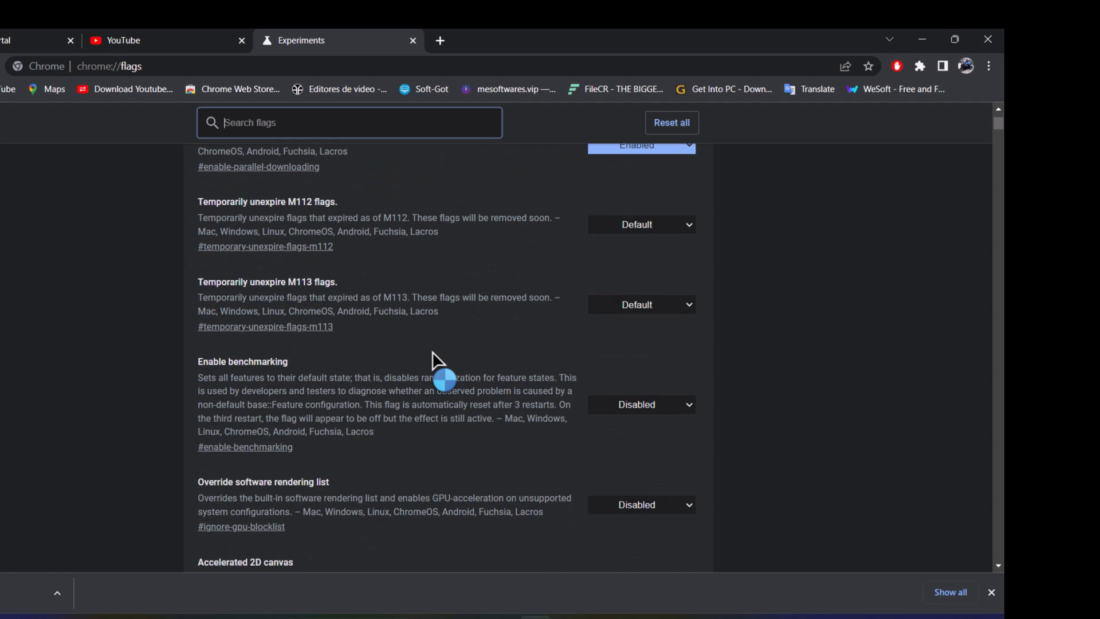
pyautogui.scroll(-3)
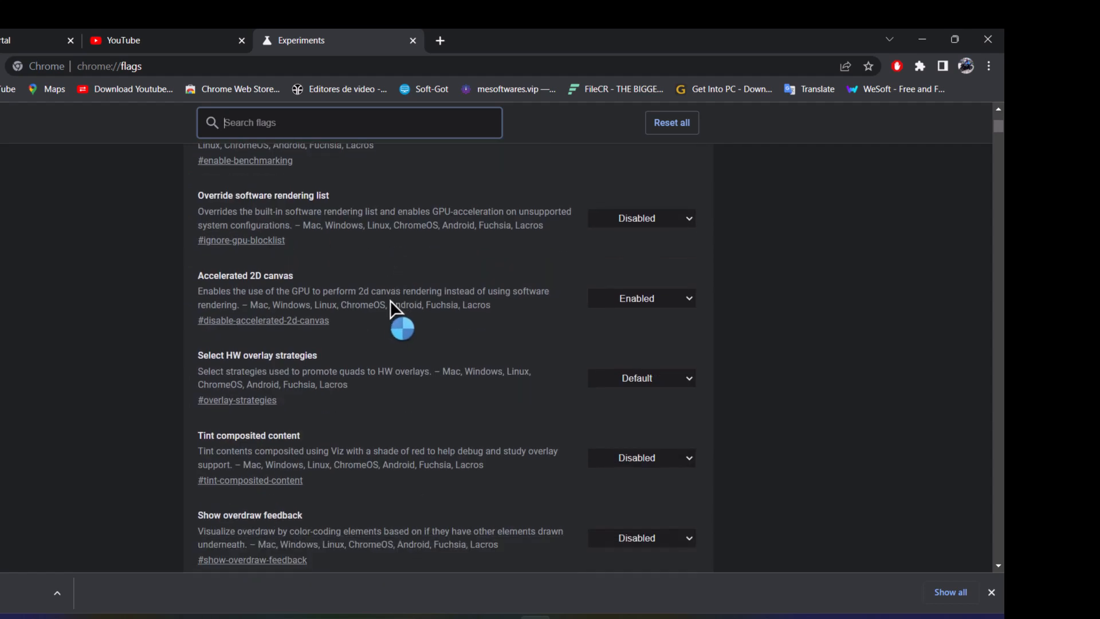
pyautogui.scroll(-3)
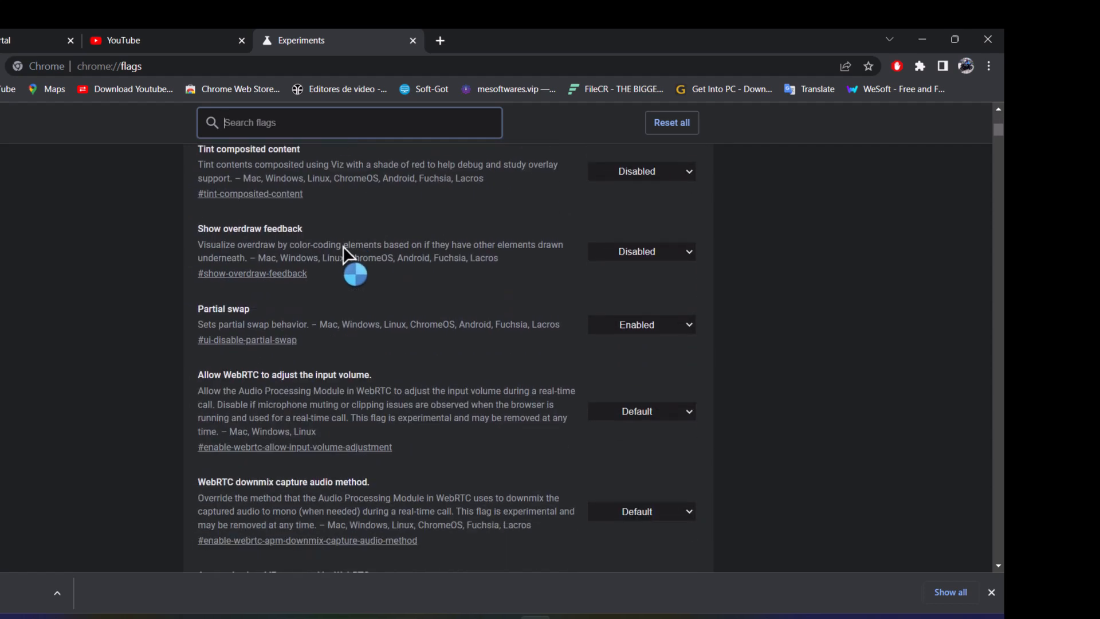
pyautogui.scroll(3)
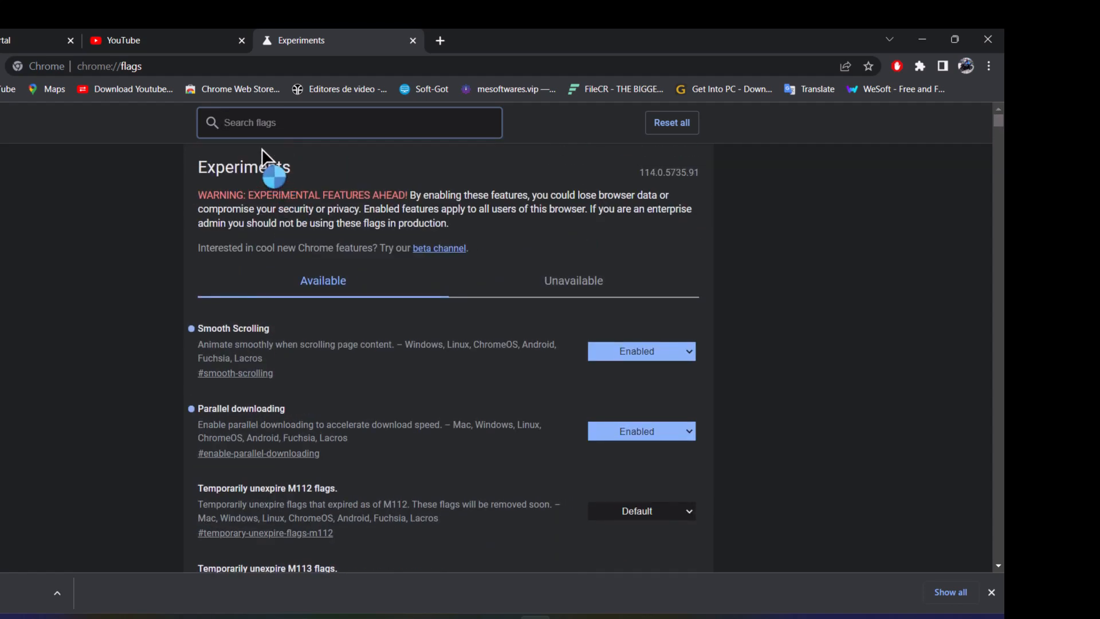
pyautogui.moveTo(319, 138)
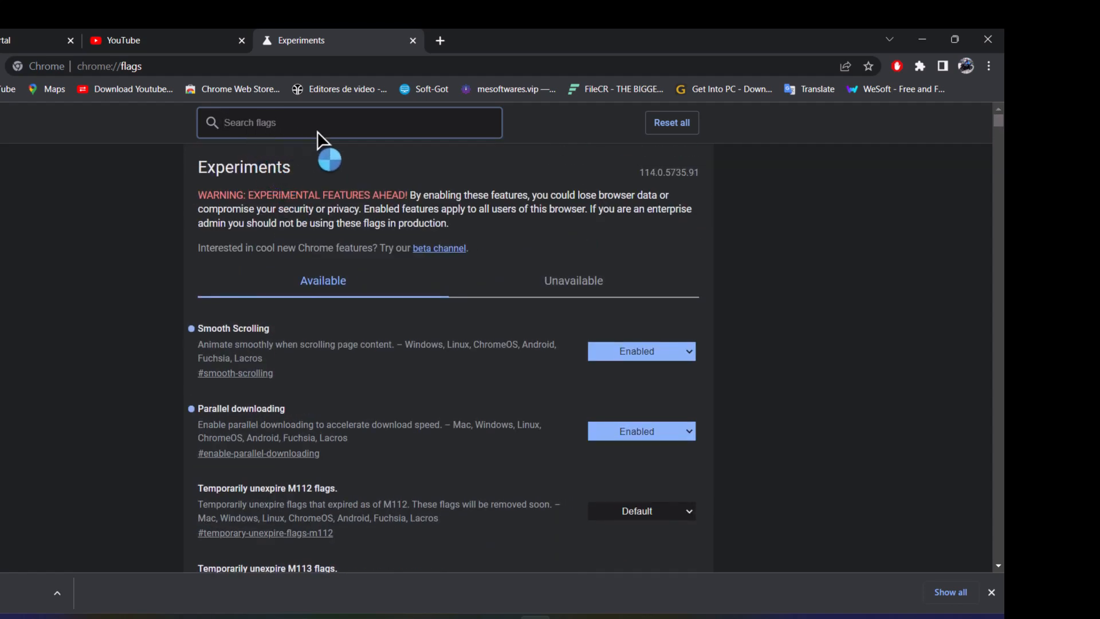
pyautogui.moveTo(323, 170)
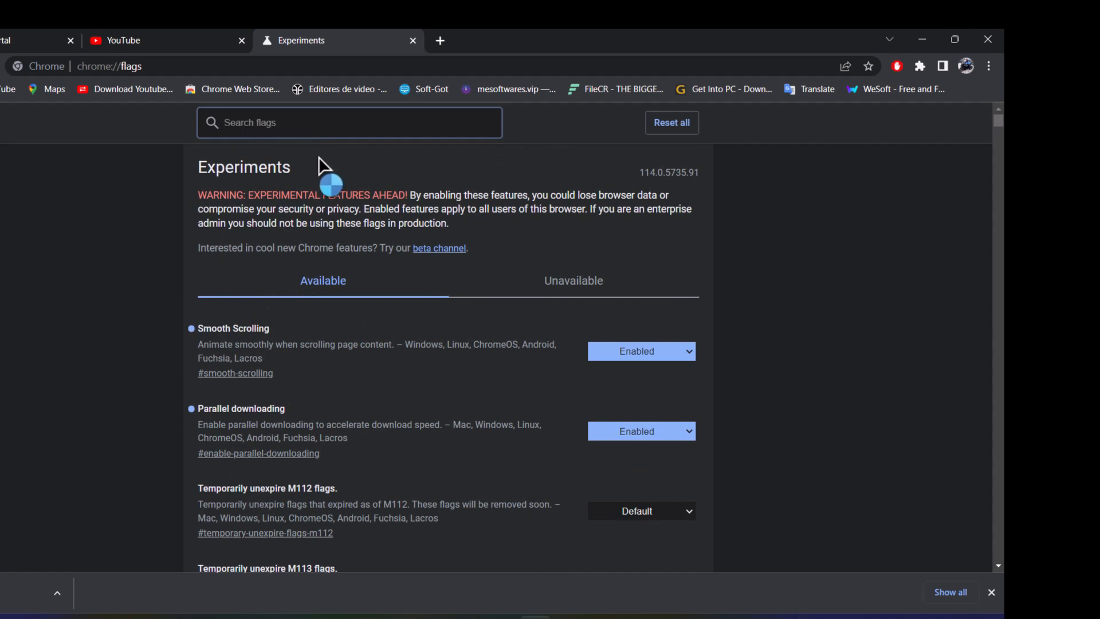
pyautogui.moveTo(312, 183)
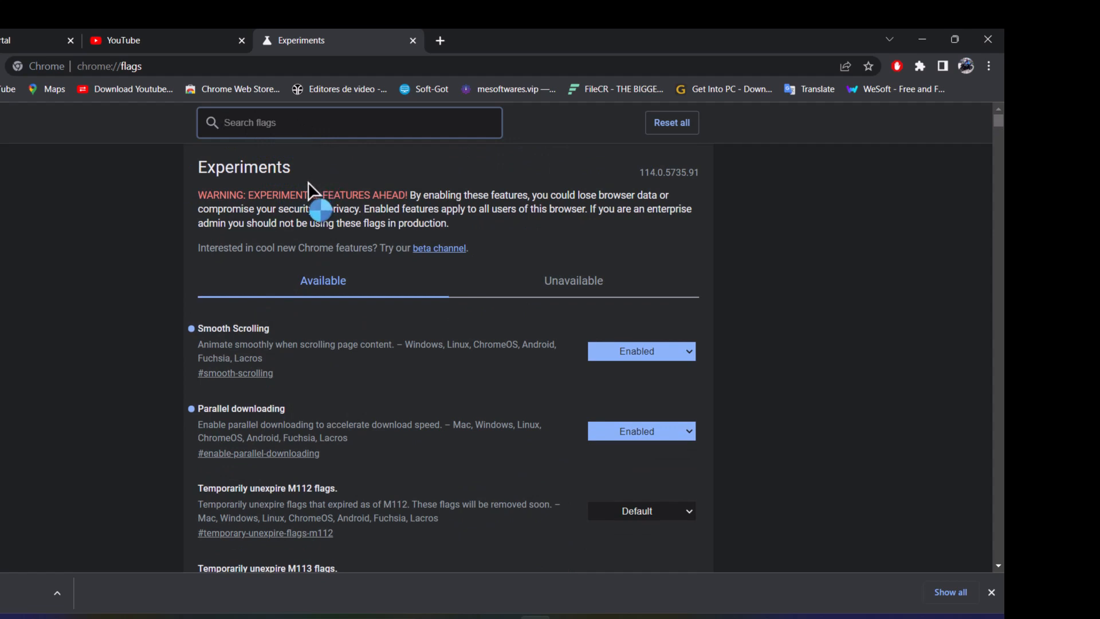
# Find the Enable download bubble flag and set it to Enabled.
pyautogui.write('dd')
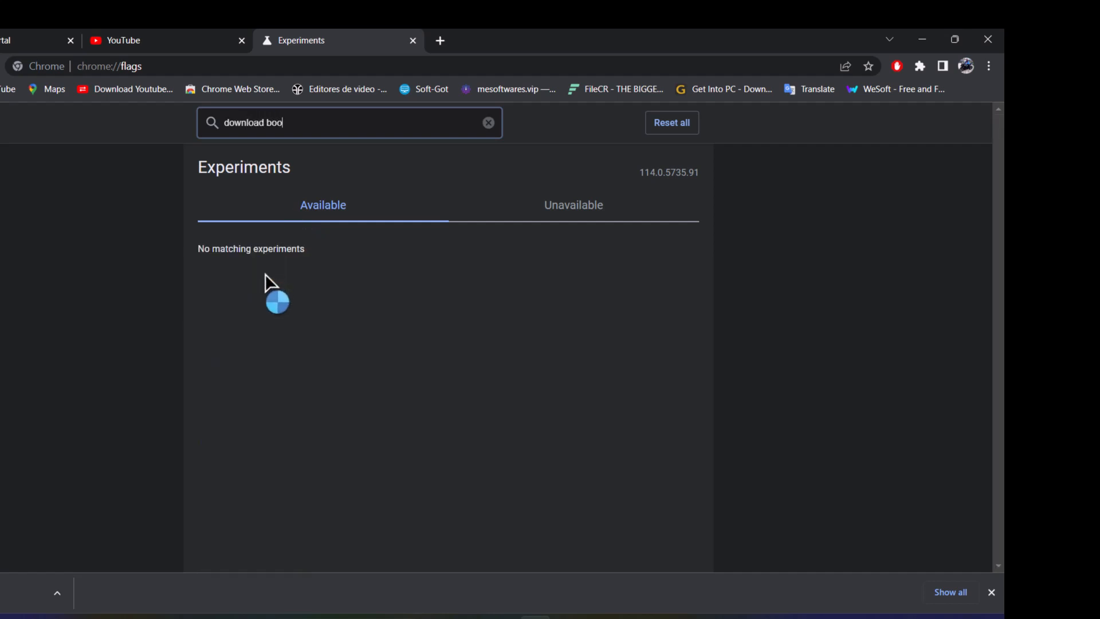
pyautogui.press('Backspace')
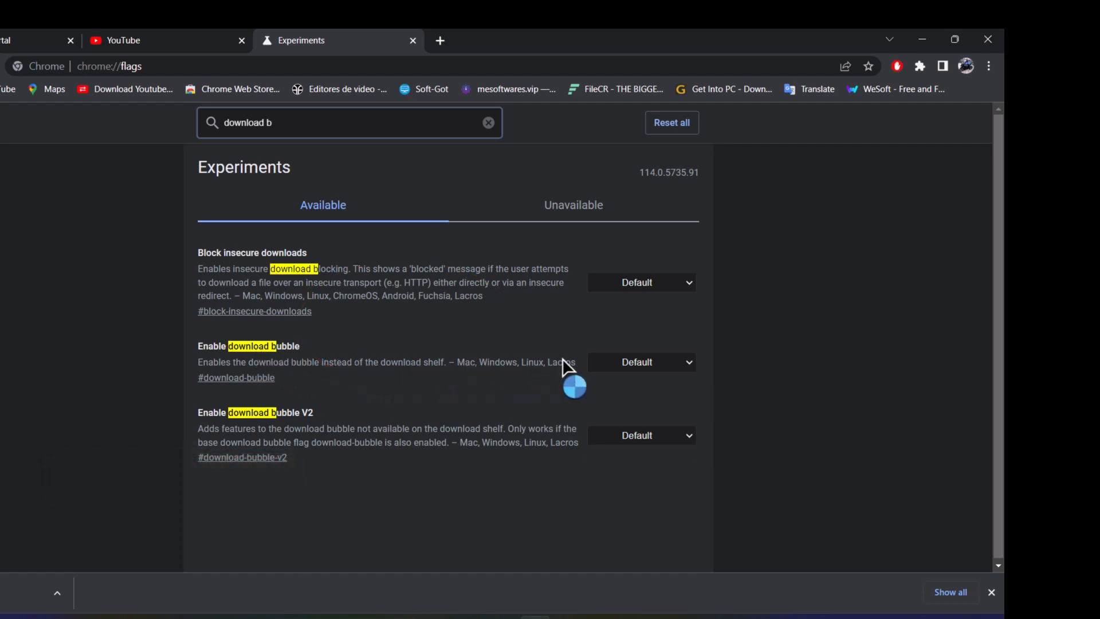
pyautogui.click(642, 361)
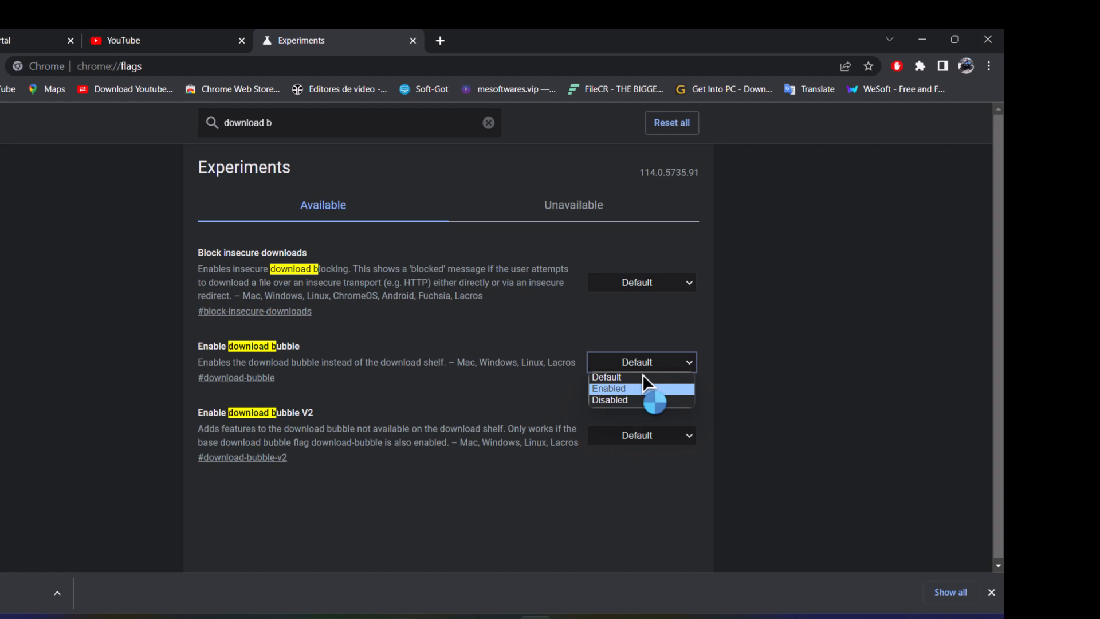
pyautogui.click(610, 387)
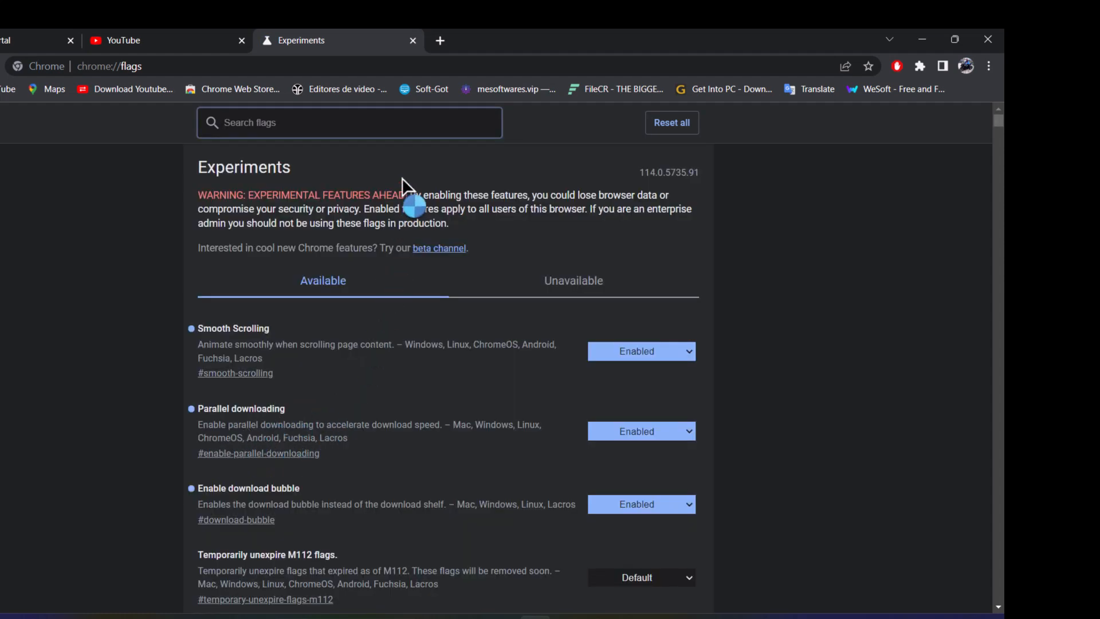
pyautogui.moveTo(305, 103)
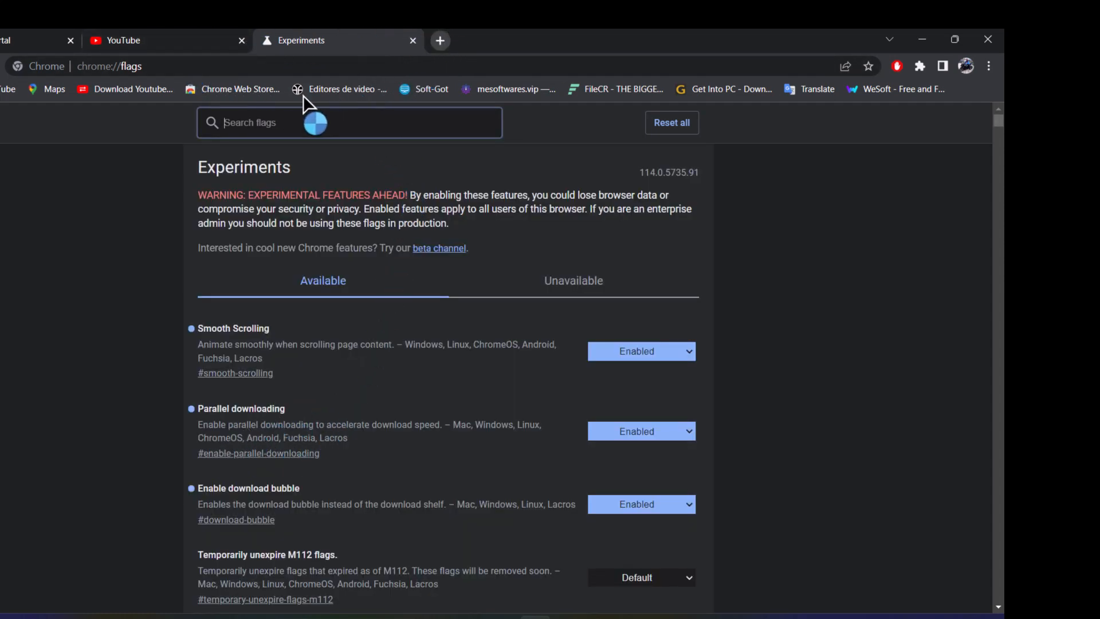
# Rerun the earlier 'revo uninstaller pro' Google search in a new tab.
pyautogui.click(440, 40)
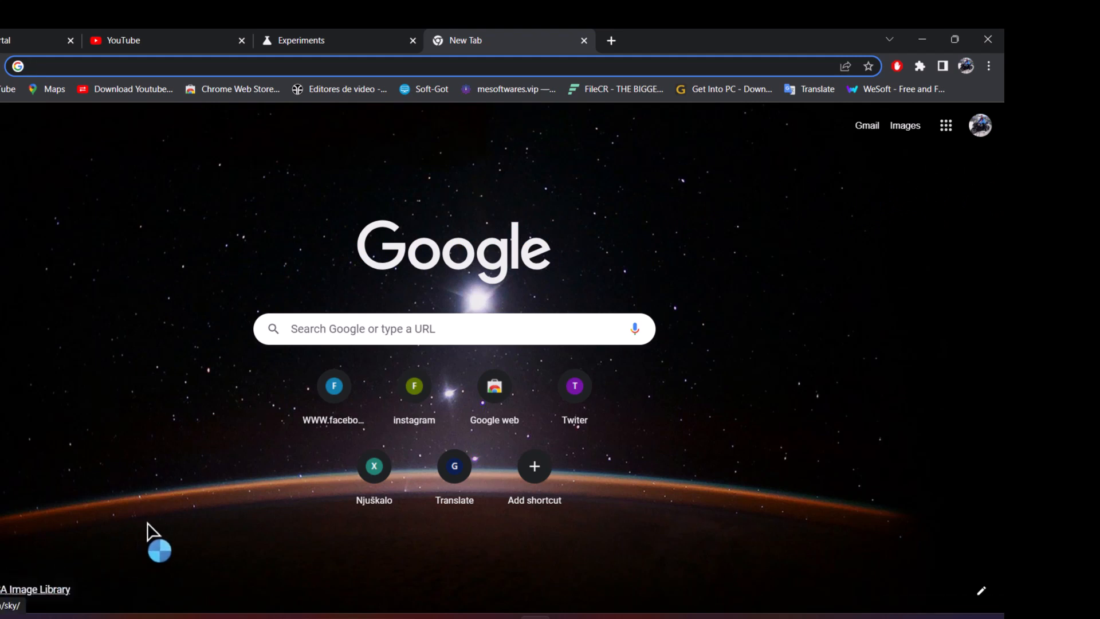
pyautogui.click(454, 329)
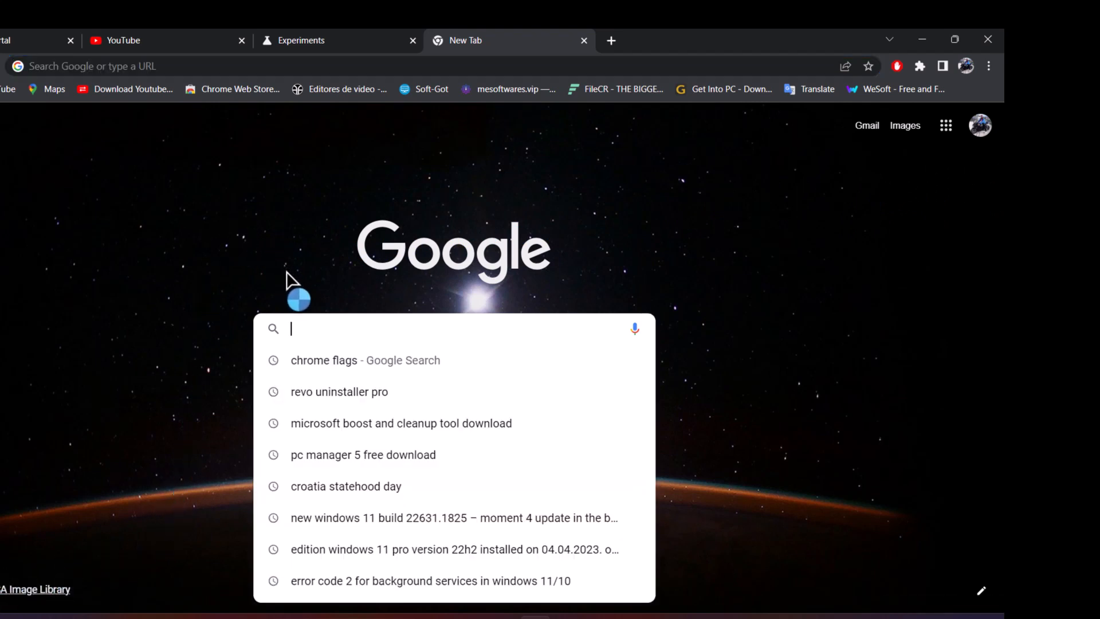
pyautogui.click(340, 392)
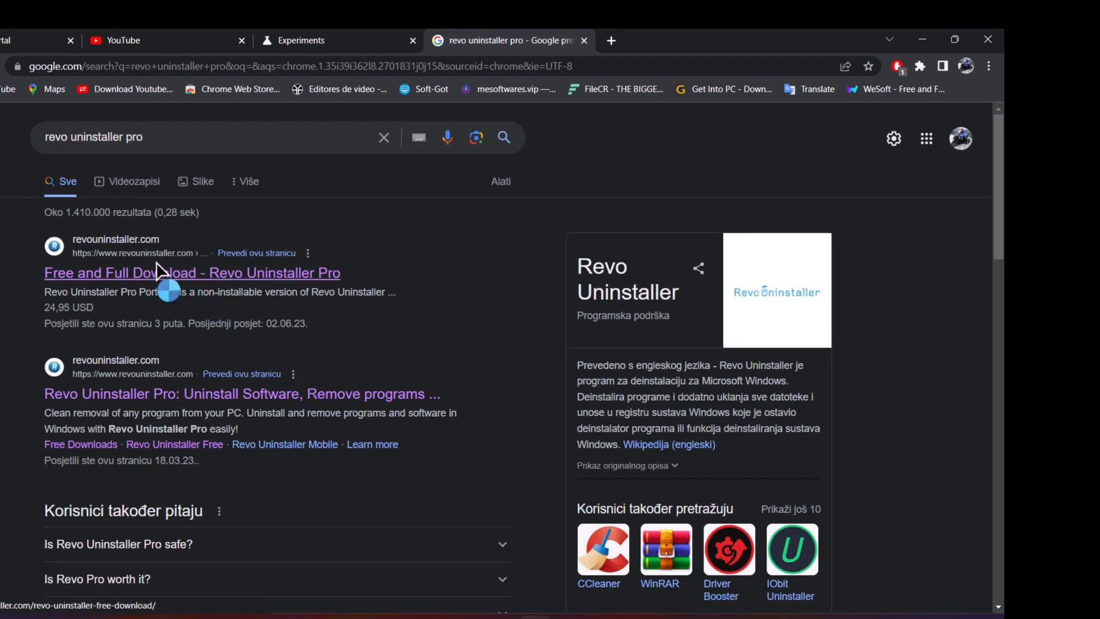
# Open the 'Download Revo Uninstaller Free' result again.
pyautogui.scroll(-3)
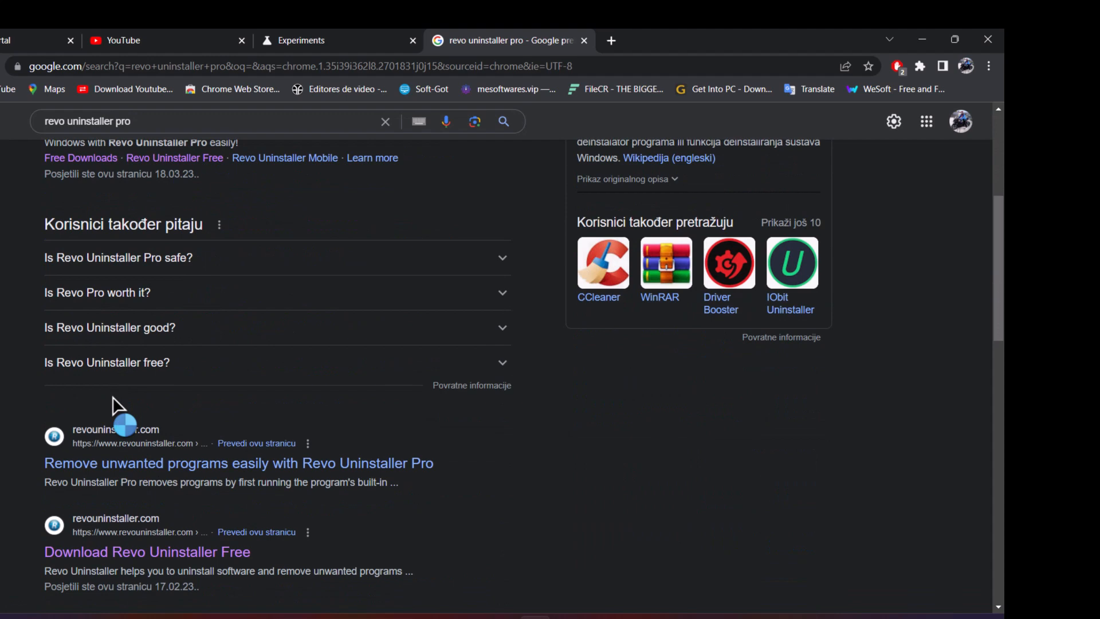
pyautogui.scroll(-3)
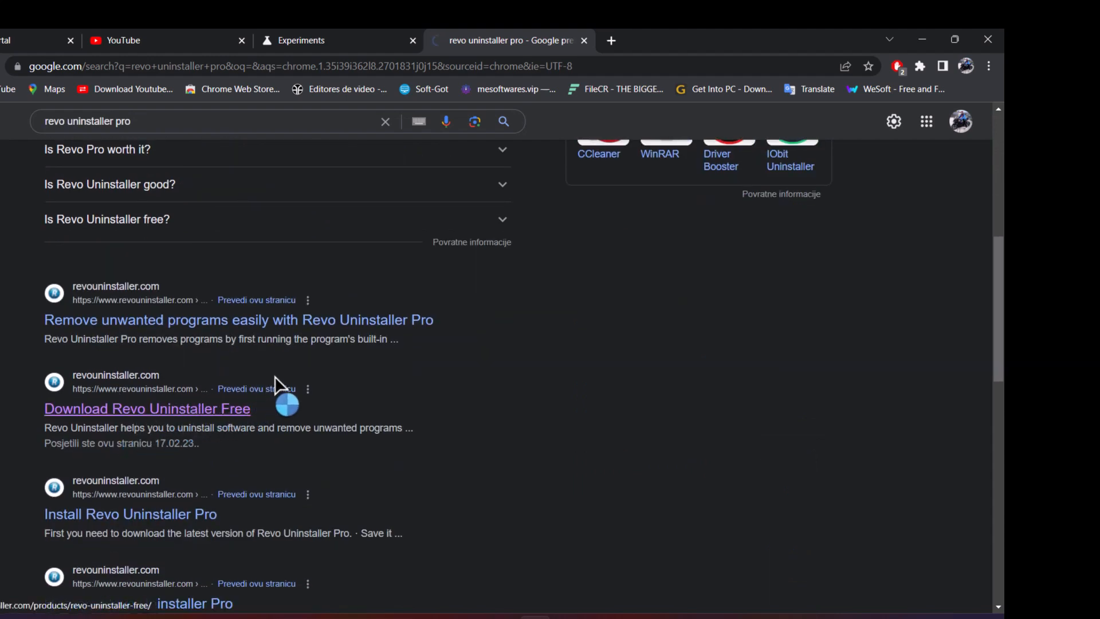
pyautogui.click(147, 408)
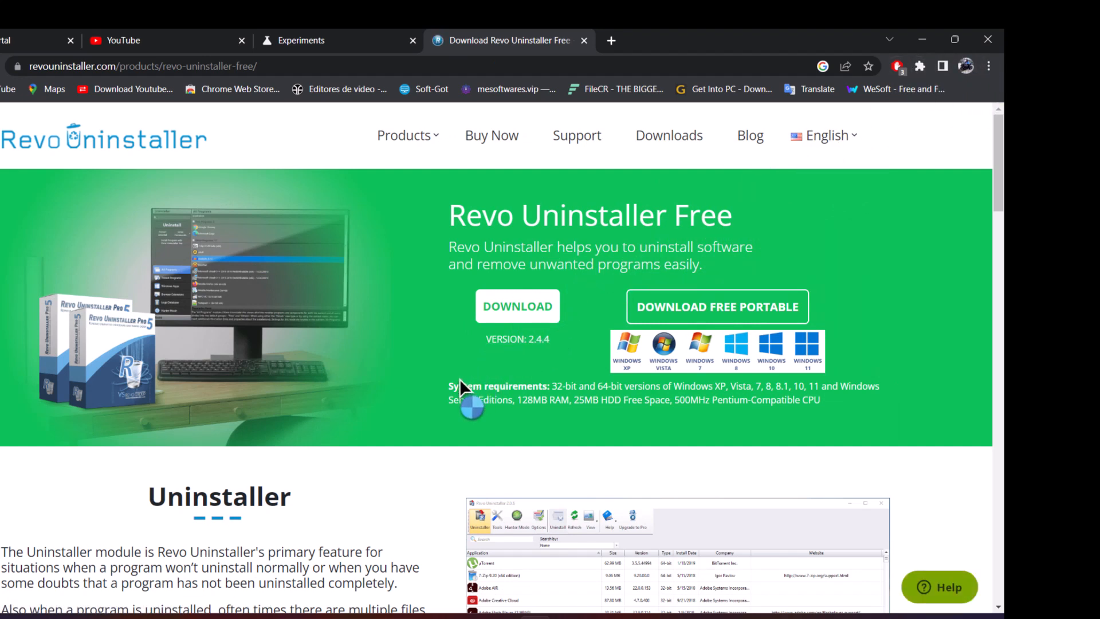
pyautogui.moveTo(298, 546)
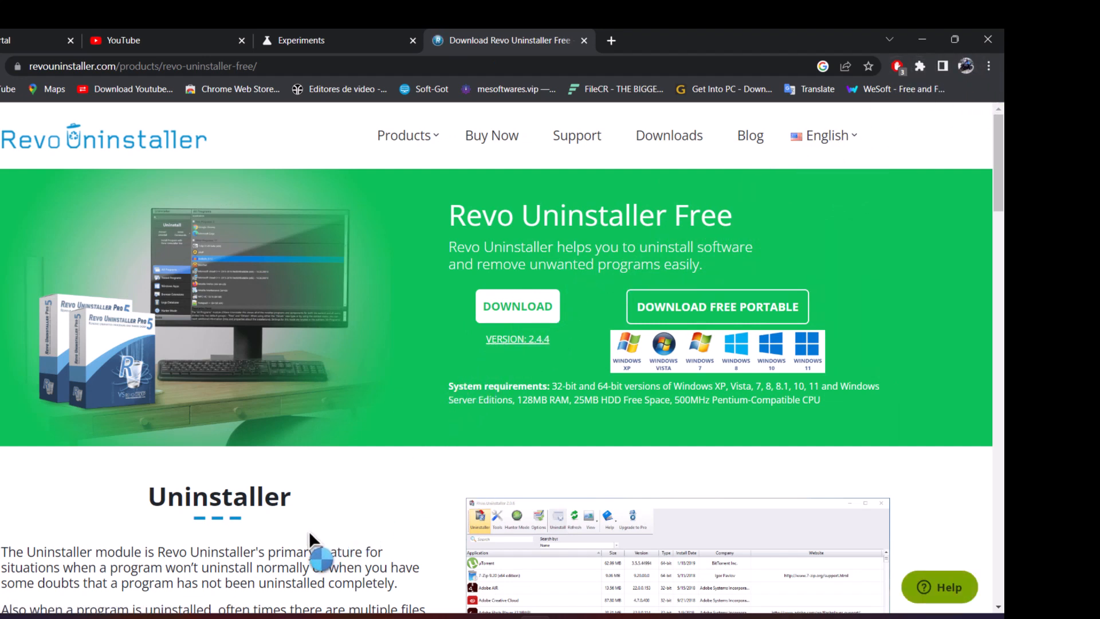
# Download revosetup (1).exe, view it in the toolbar downloads bubble, and open the Downloads page.
pyautogui.scroll(-3)
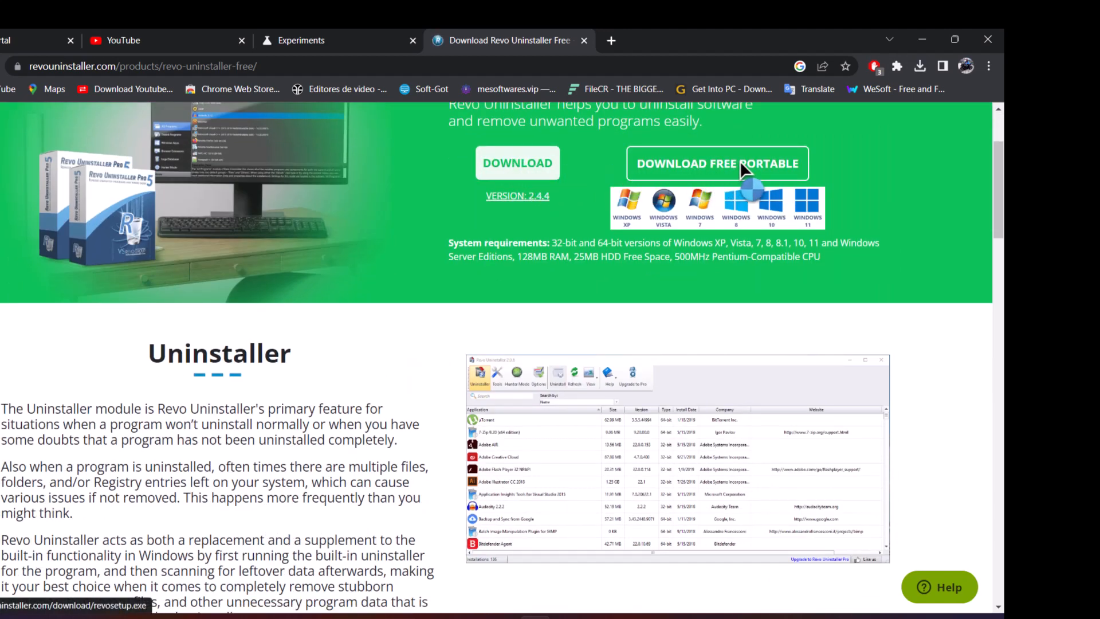
pyautogui.click(718, 162)
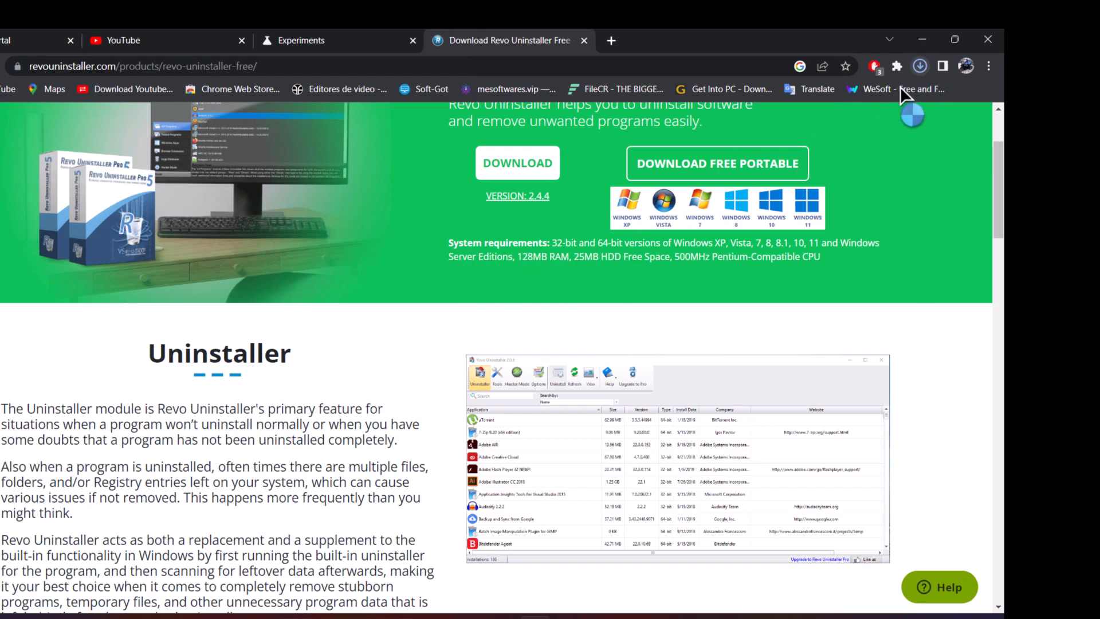
pyautogui.click(920, 66)
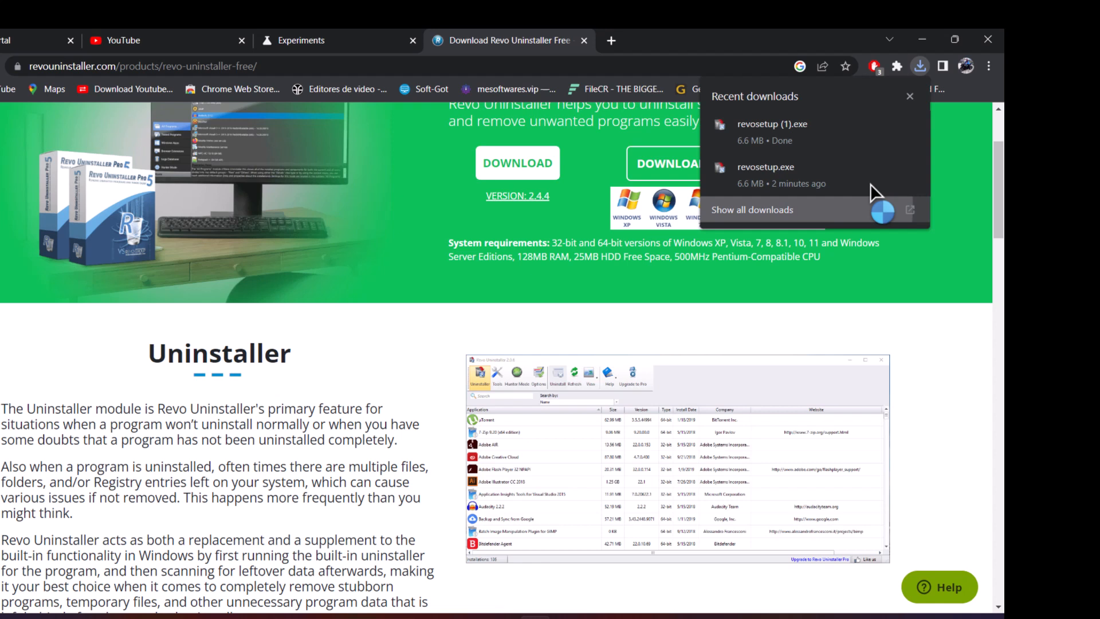
pyautogui.click(752, 210)
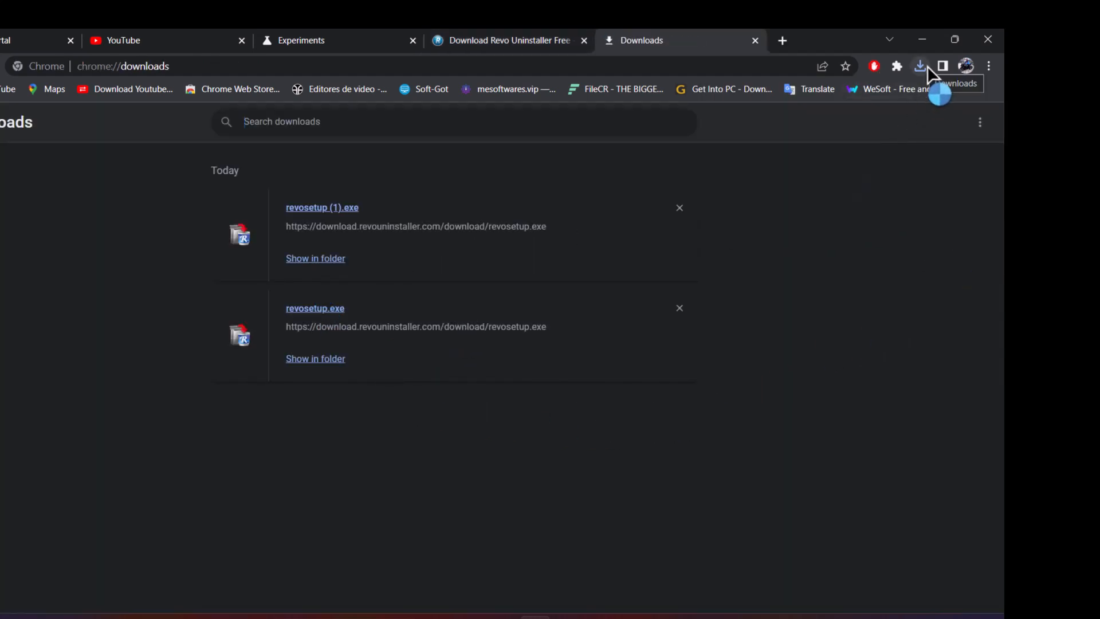
pyautogui.moveTo(514, 404)
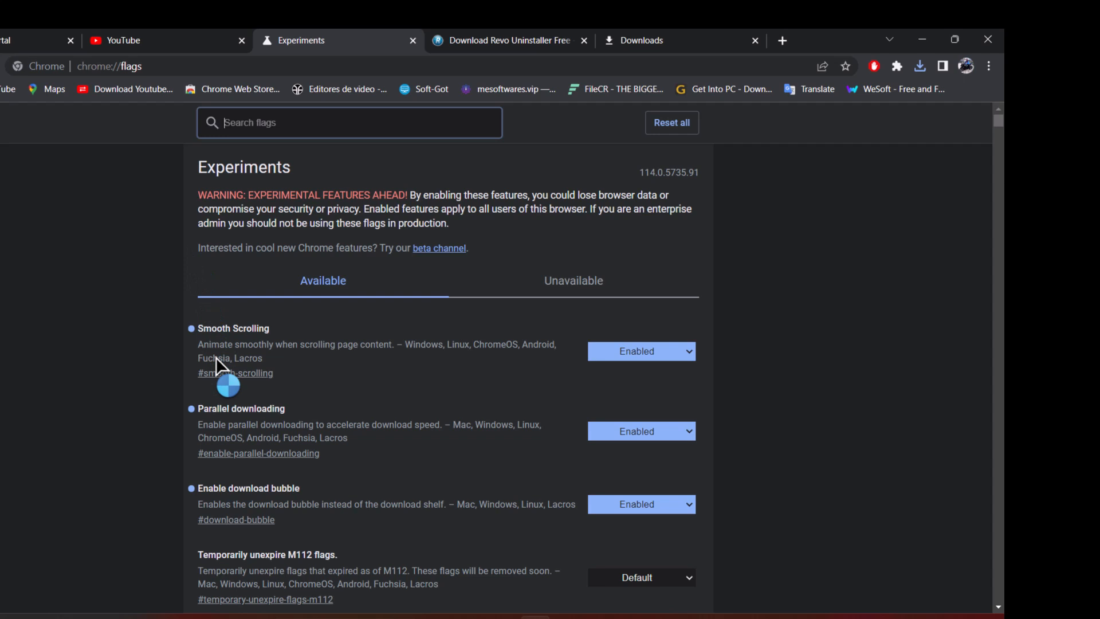
pyautogui.moveTo(340, 511)
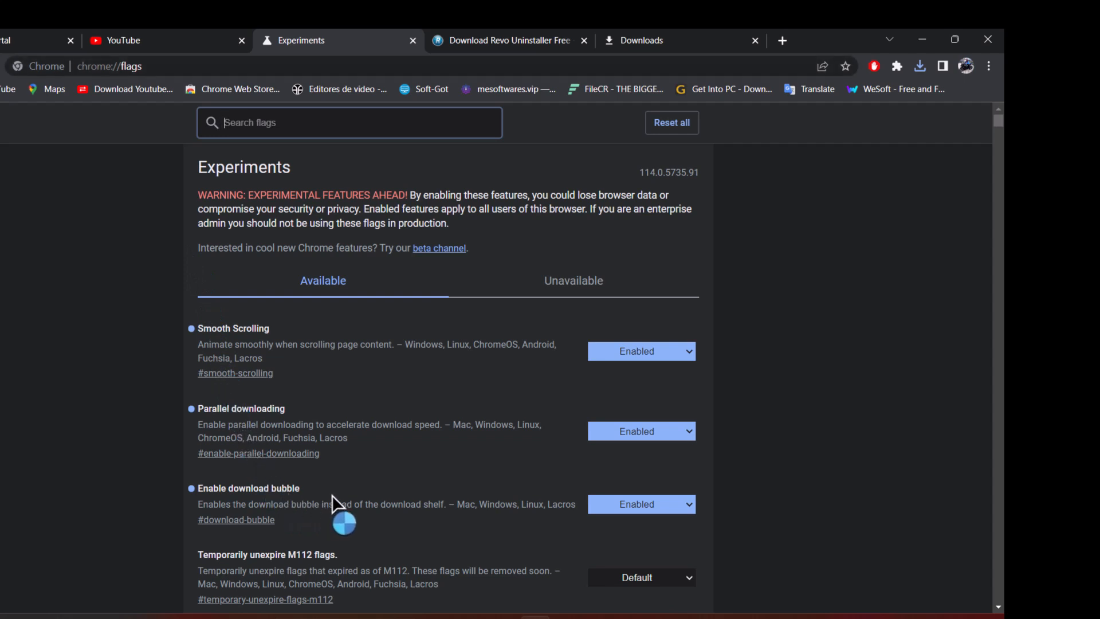
pyautogui.moveTo(922, 69)
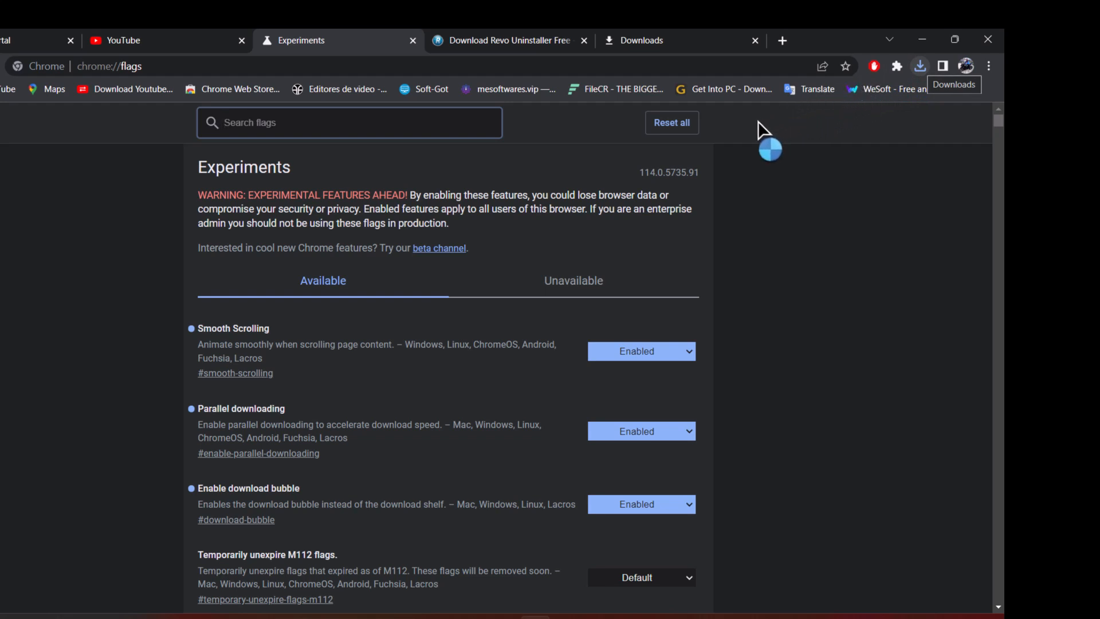
pyautogui.moveTo(370, 379)
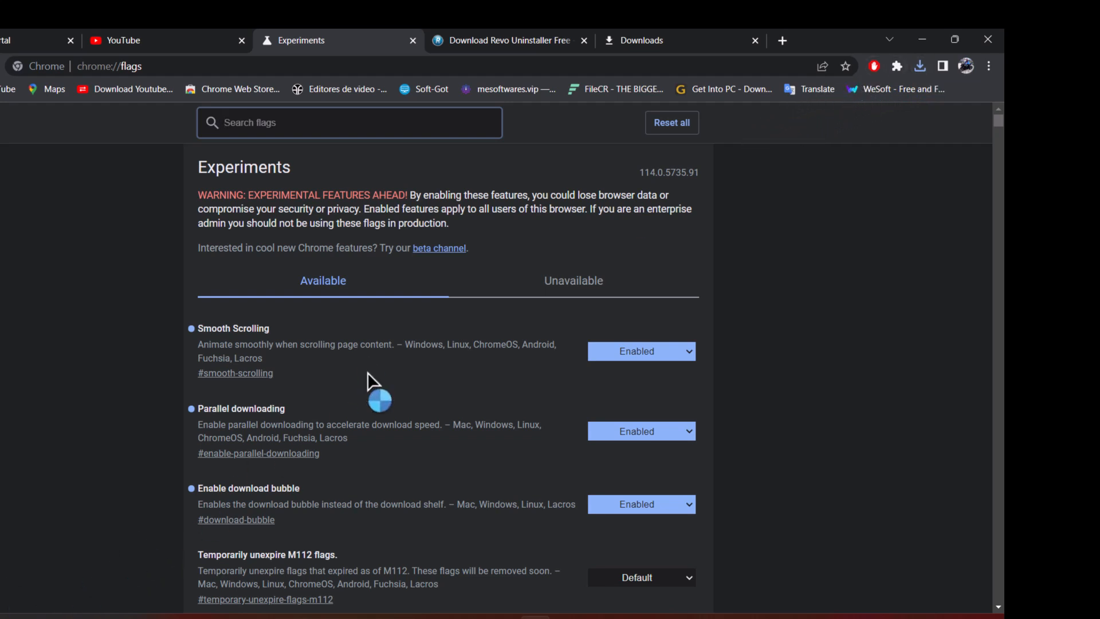
pyautogui.moveTo(921, 67)
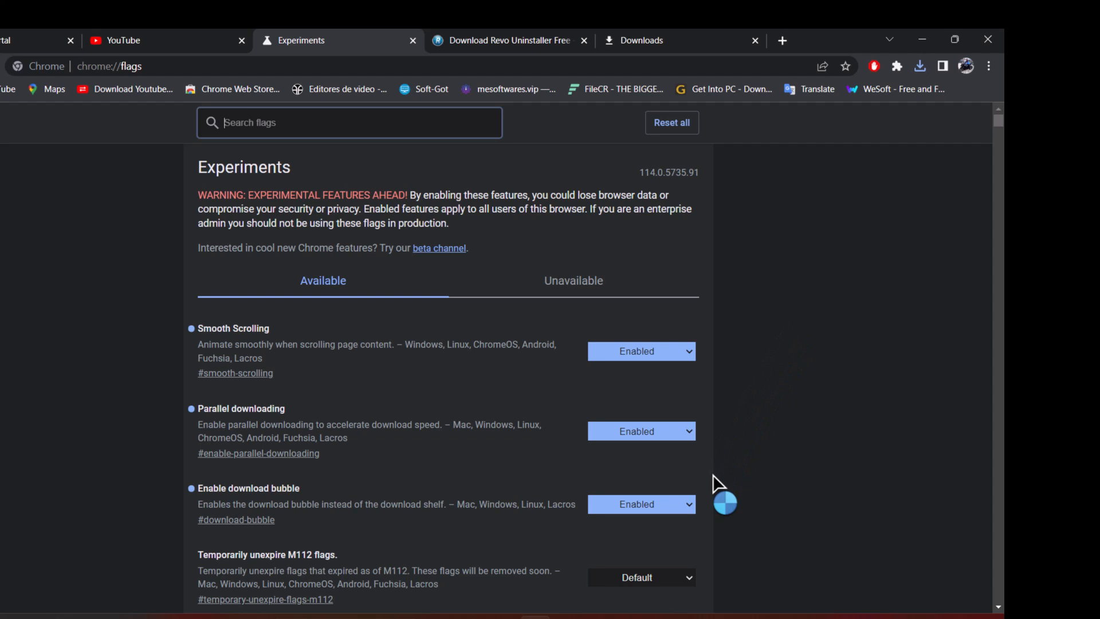
pyautogui.moveTo(966, 422)
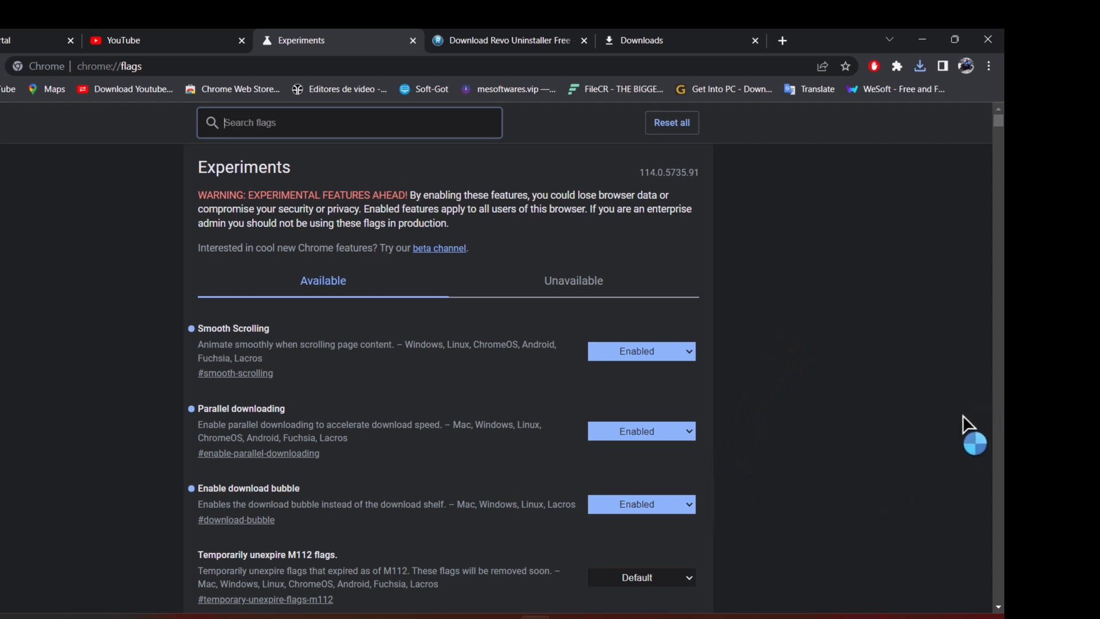